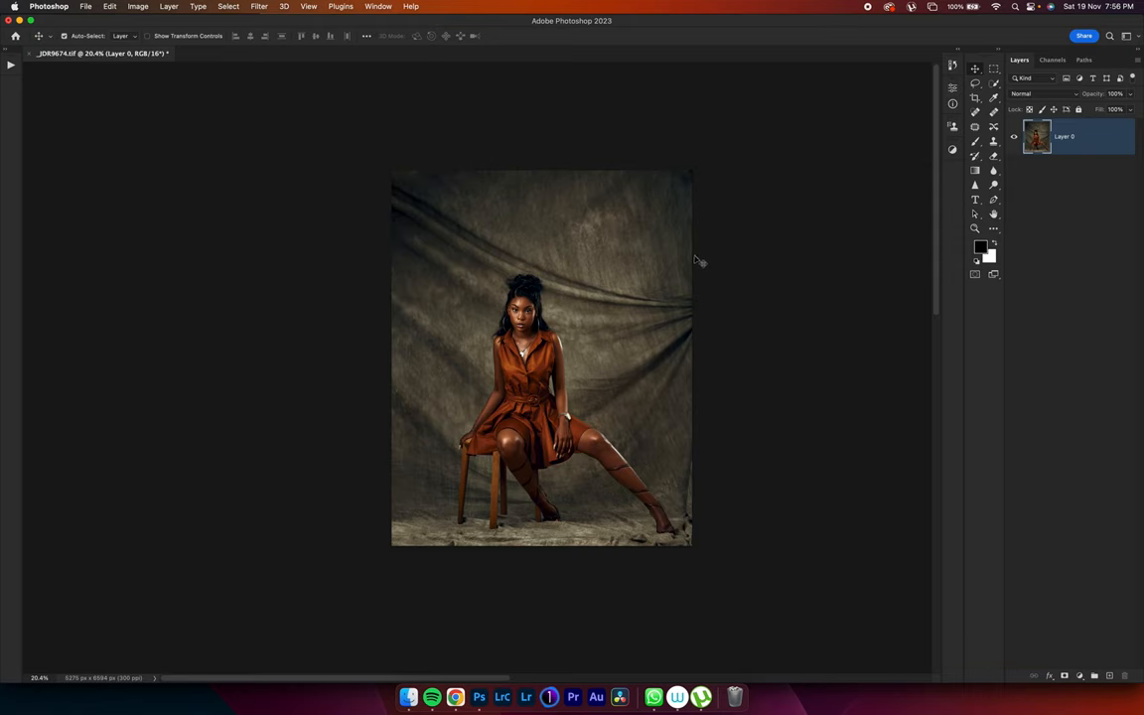
mouse_move(591, 330)
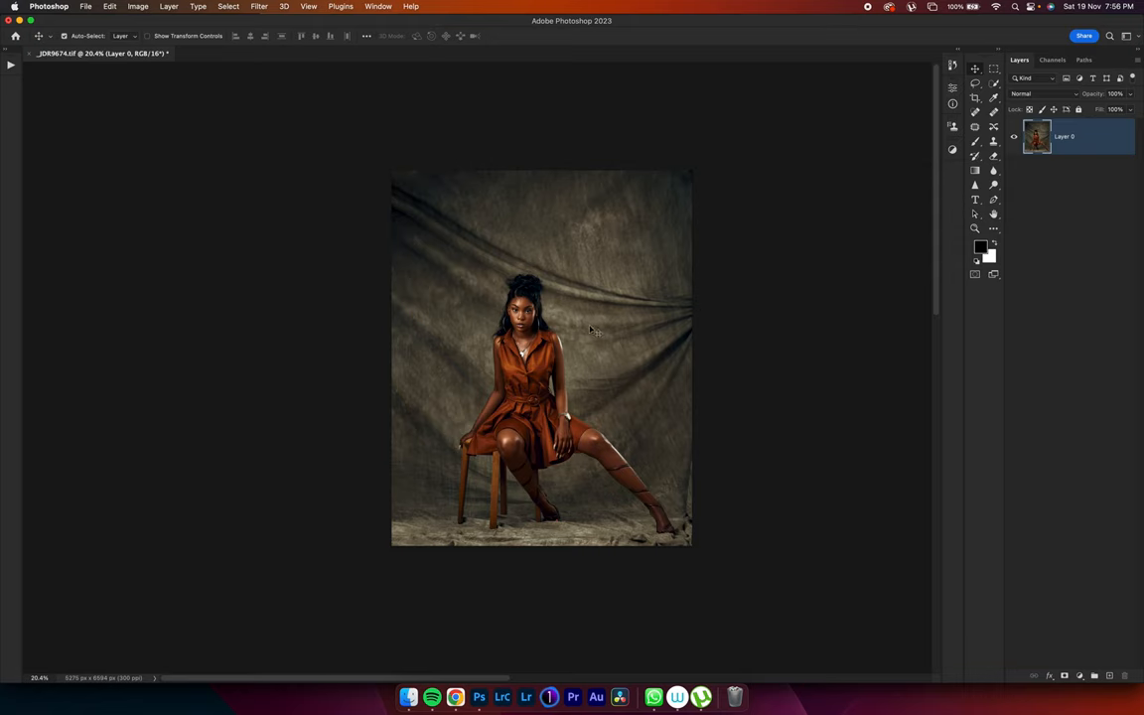
mouse_move(603, 314)
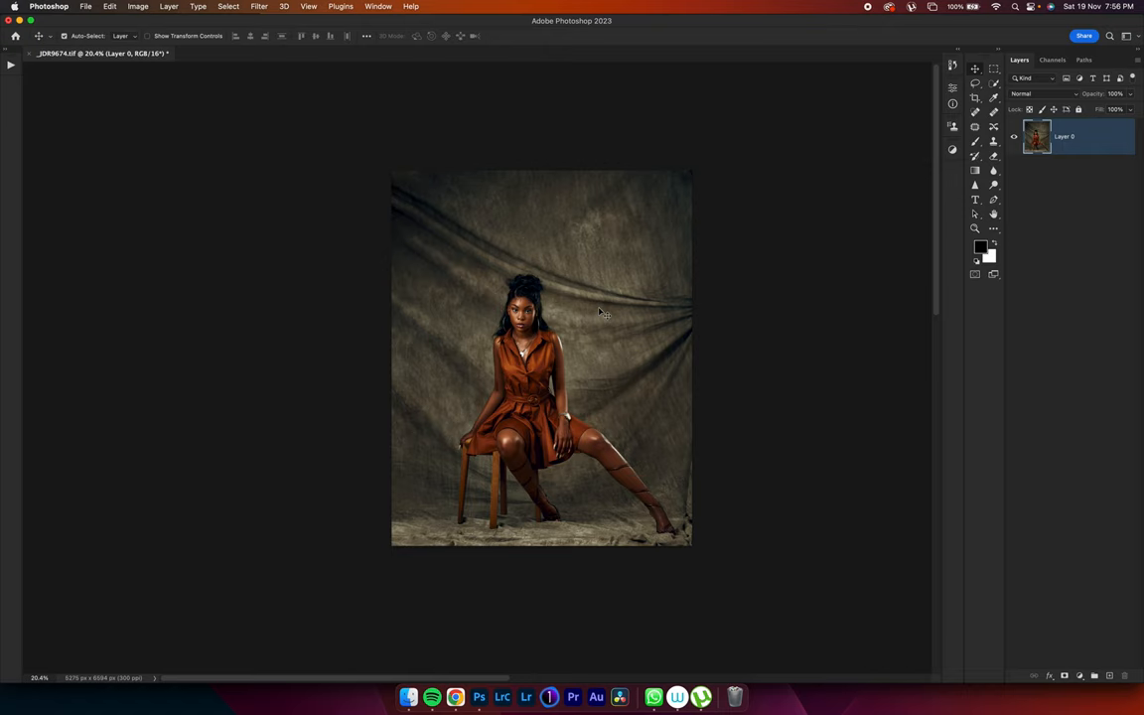
mouse_move(552, 498)
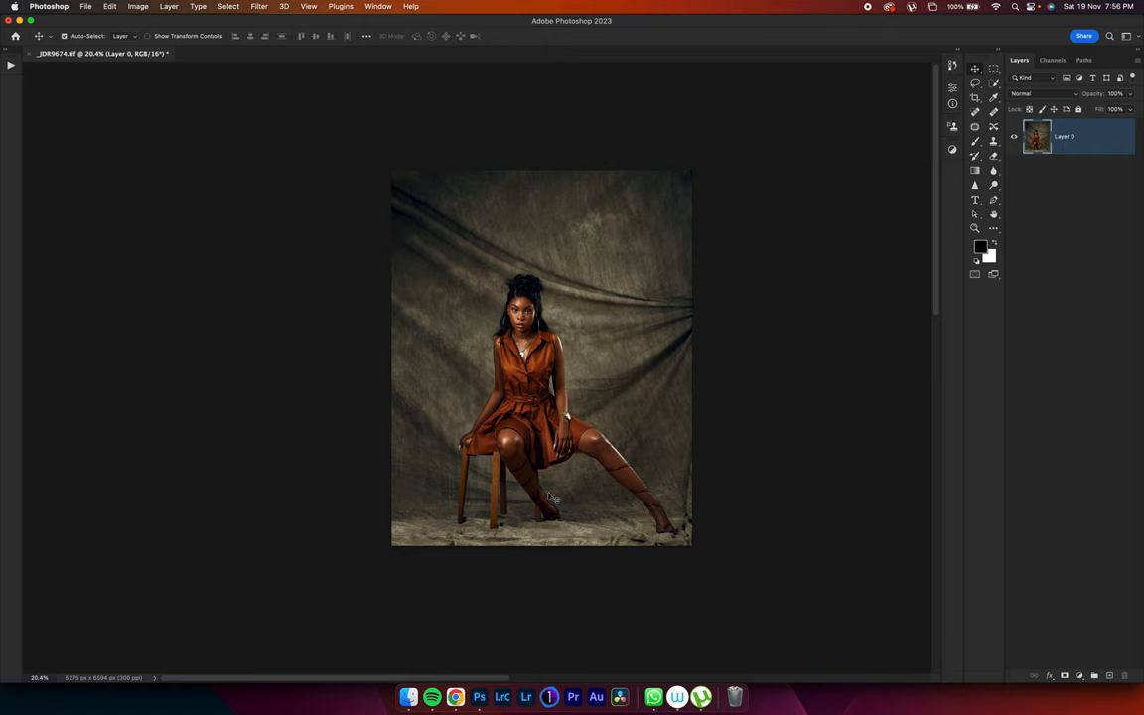
mouse_move(605, 460)
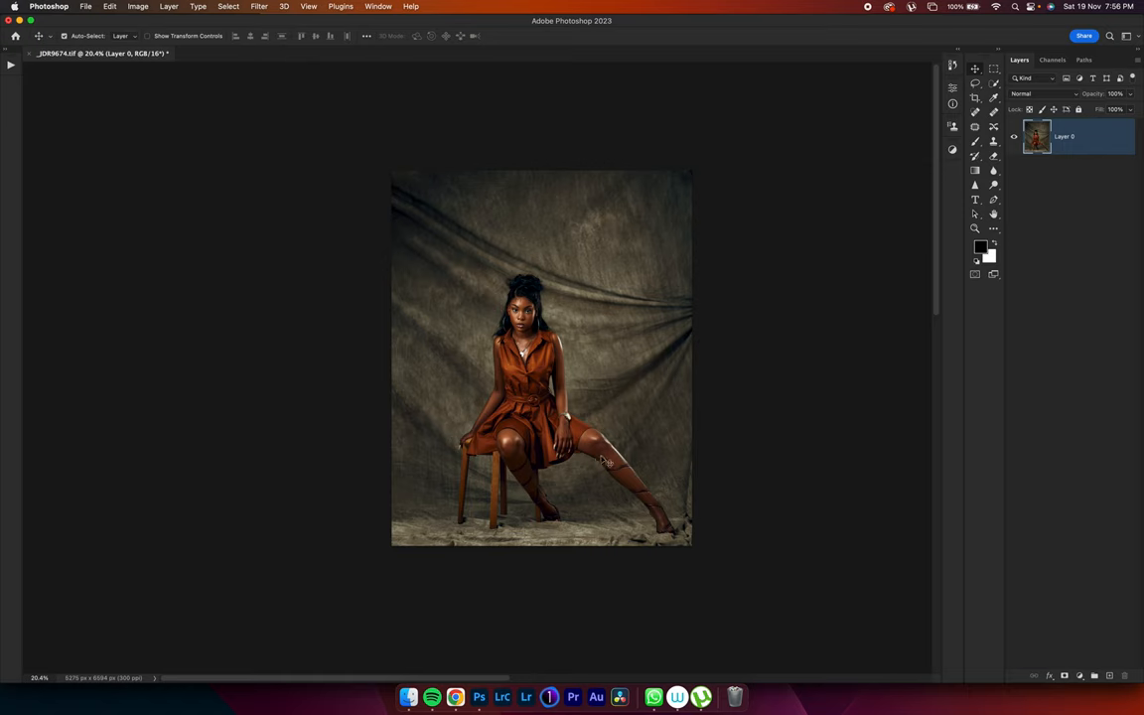
mouse_move(587, 459)
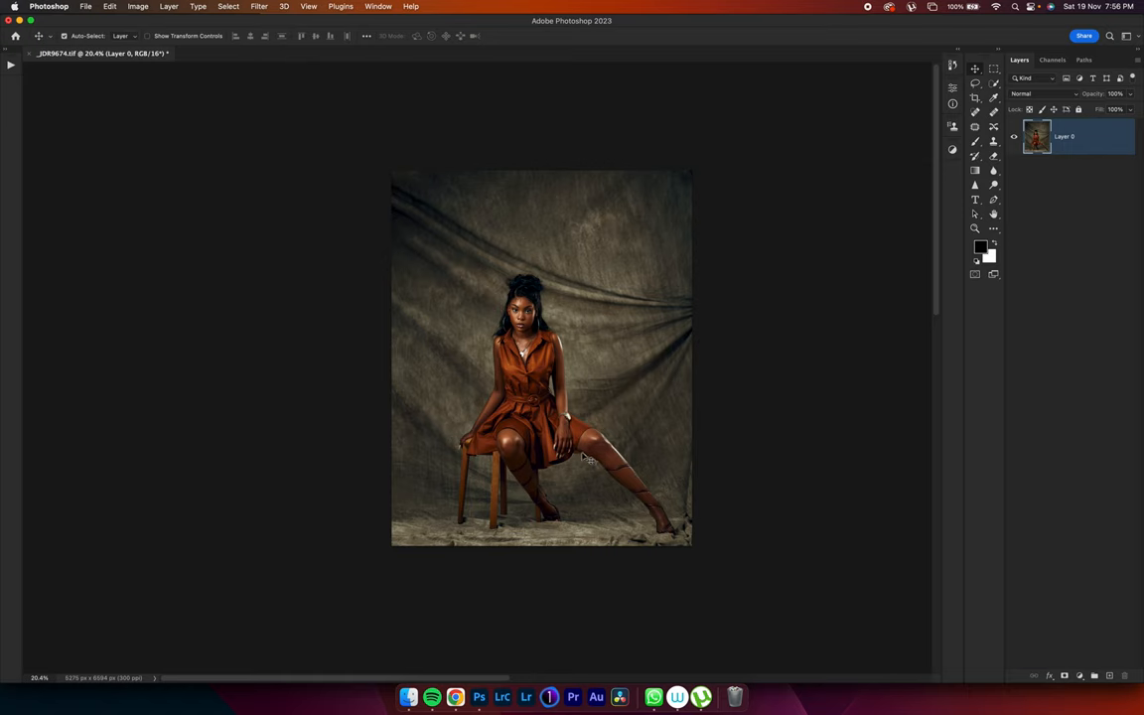
mouse_move(564, 486)
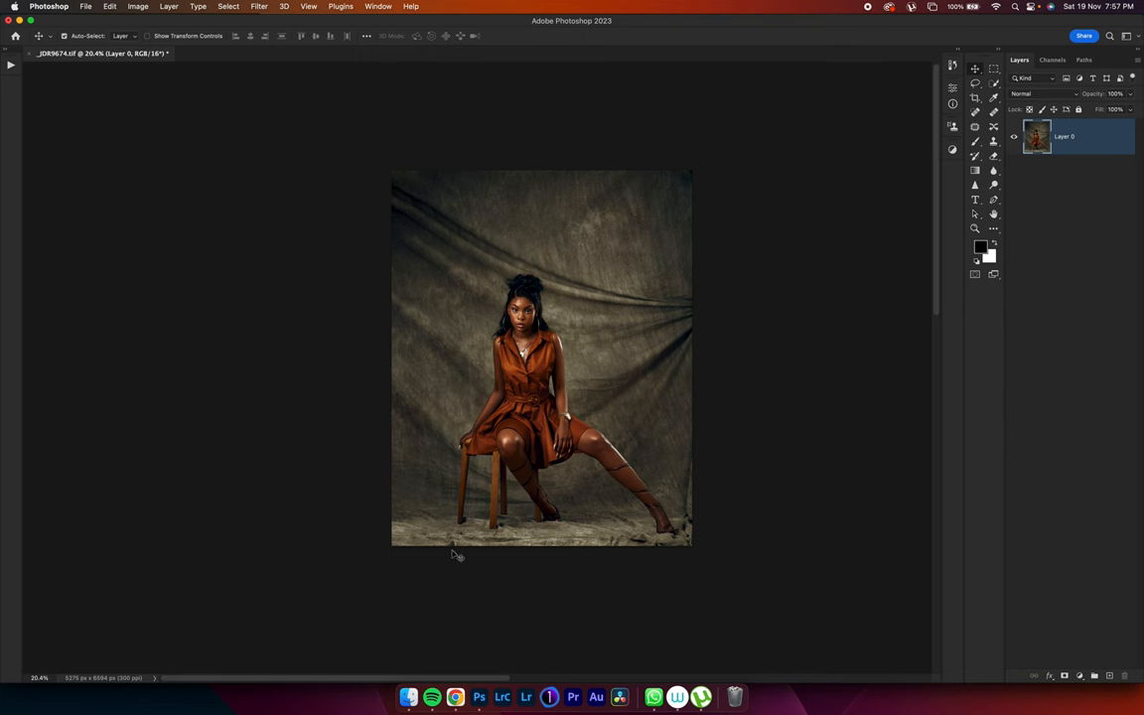
mouse_move(453, 691)
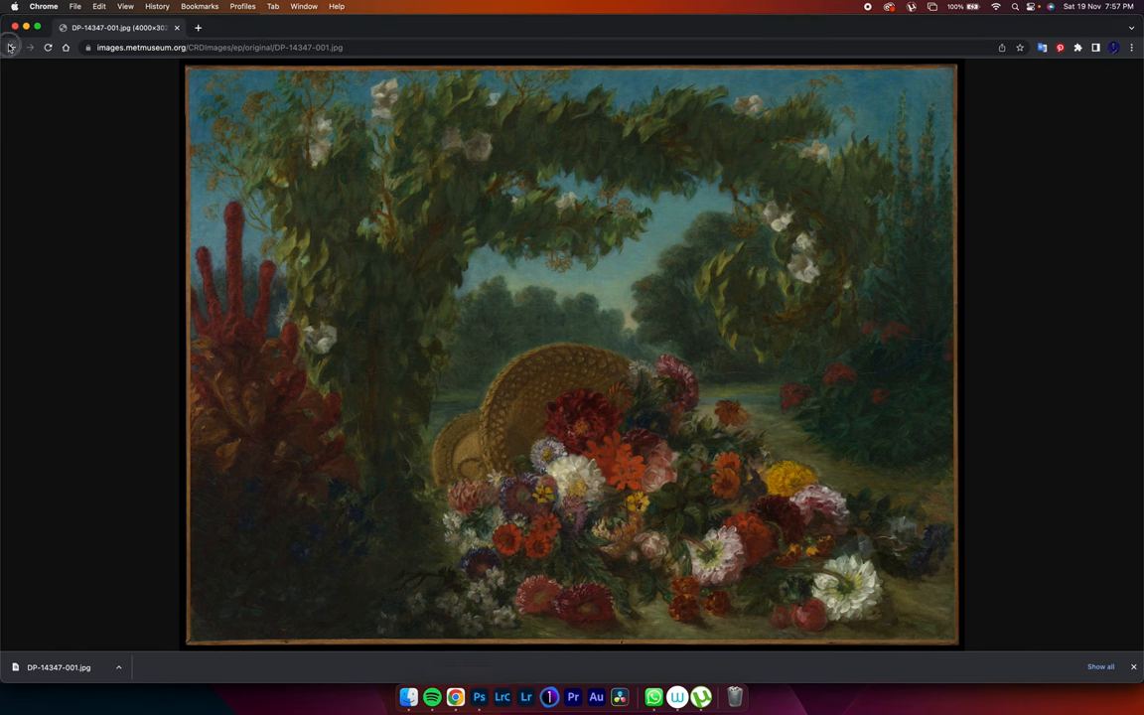
Go back twice to the 771 open-access flower search results and scroll through them.
left_click(11, 46)
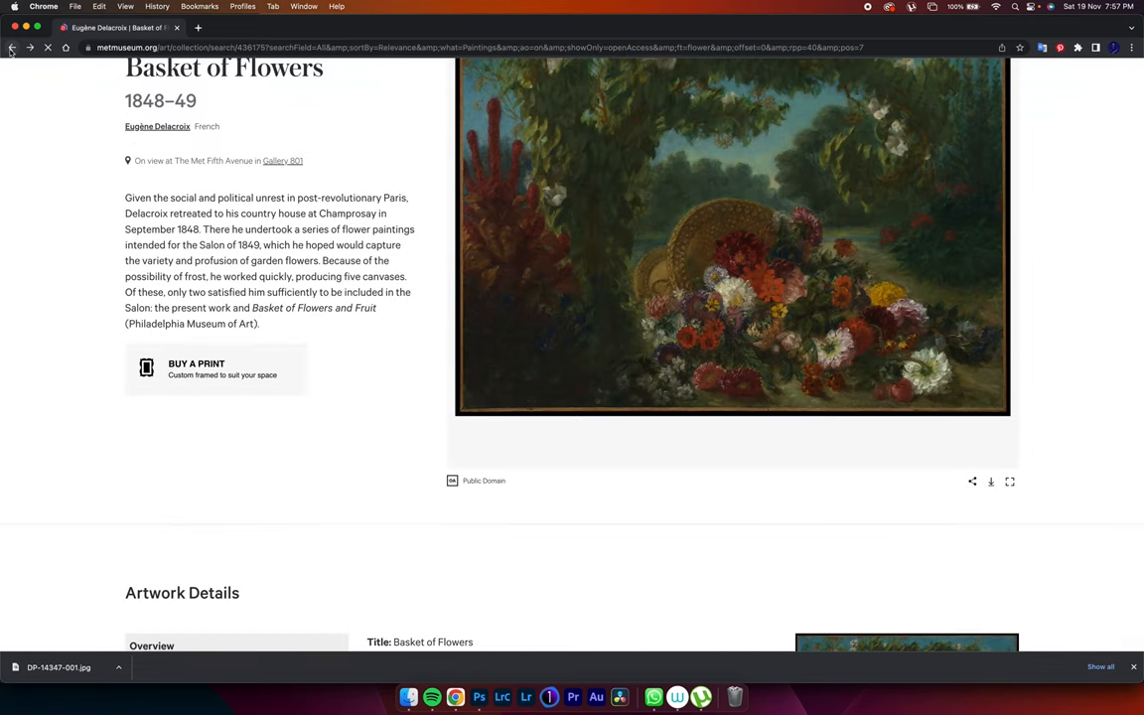
left_click(12, 48)
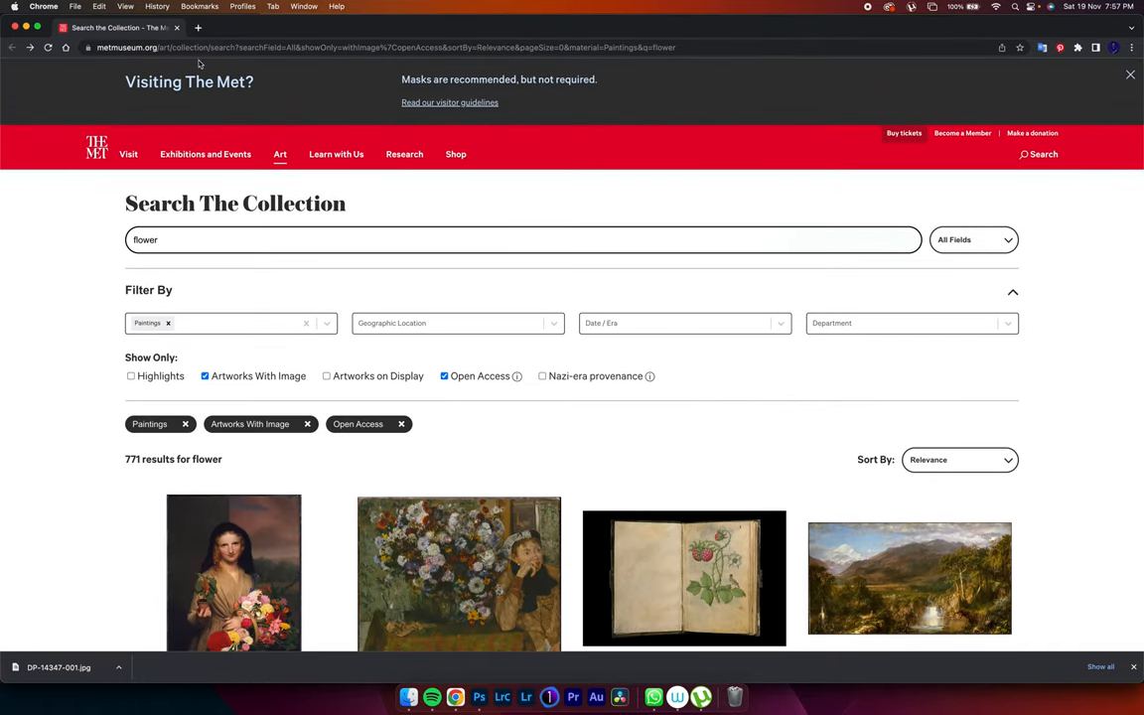
mouse_move(318, 341)
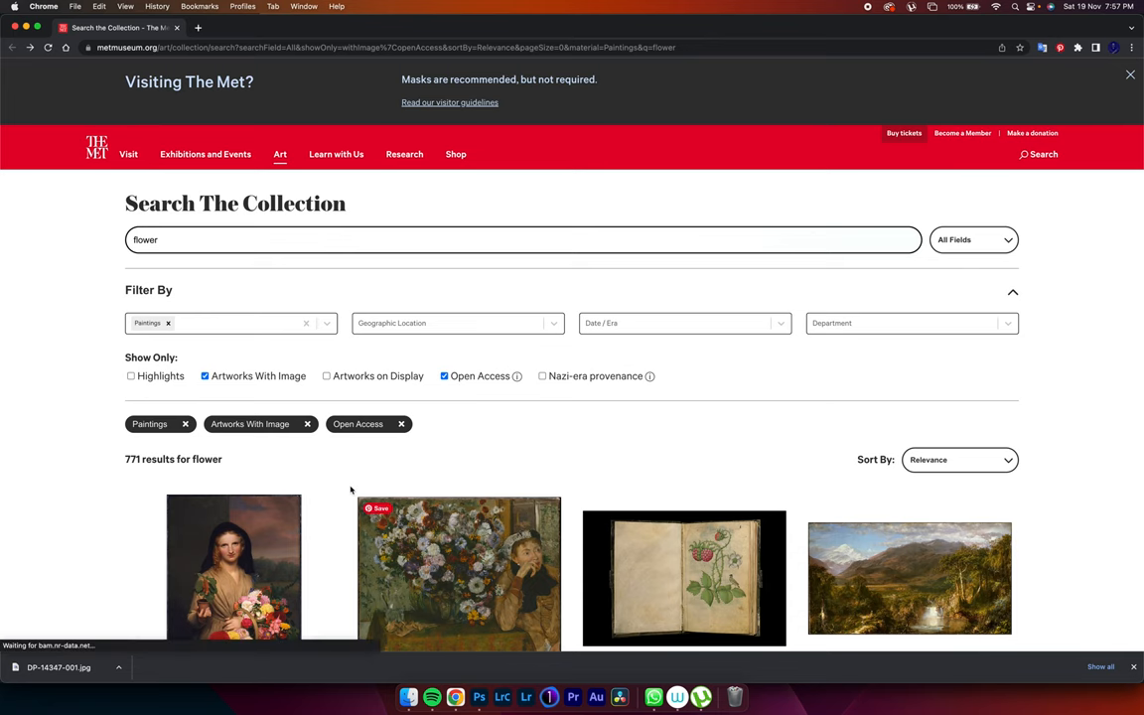
scroll("down", 3)
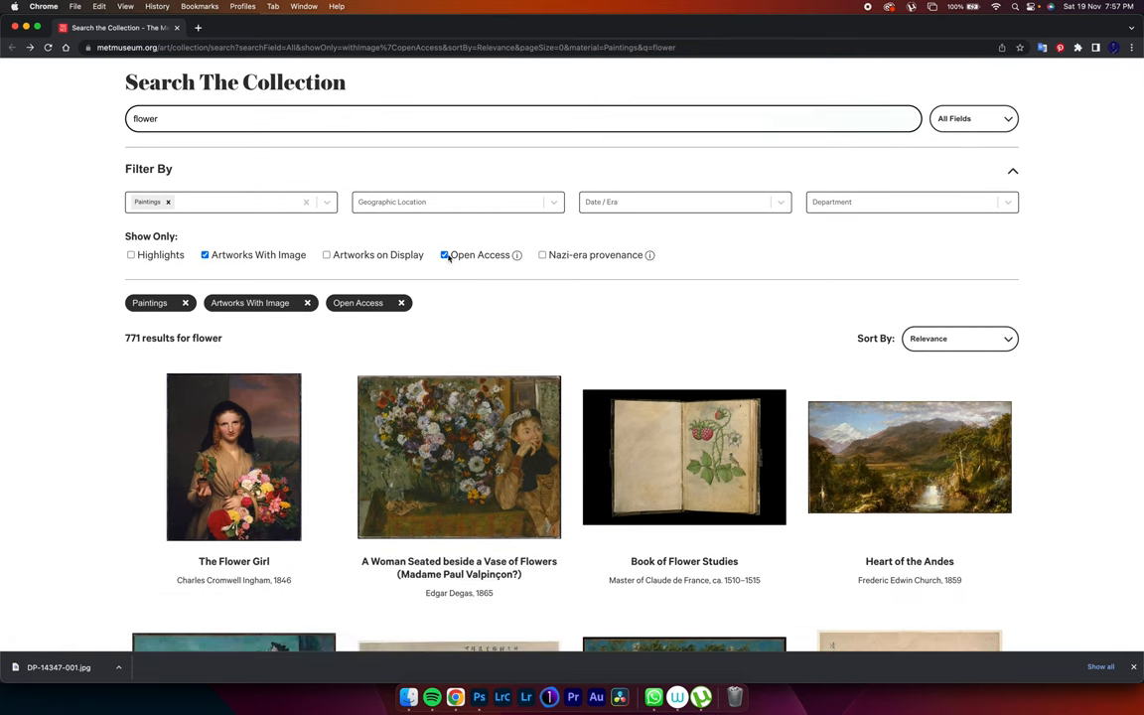
scroll("down", 3)
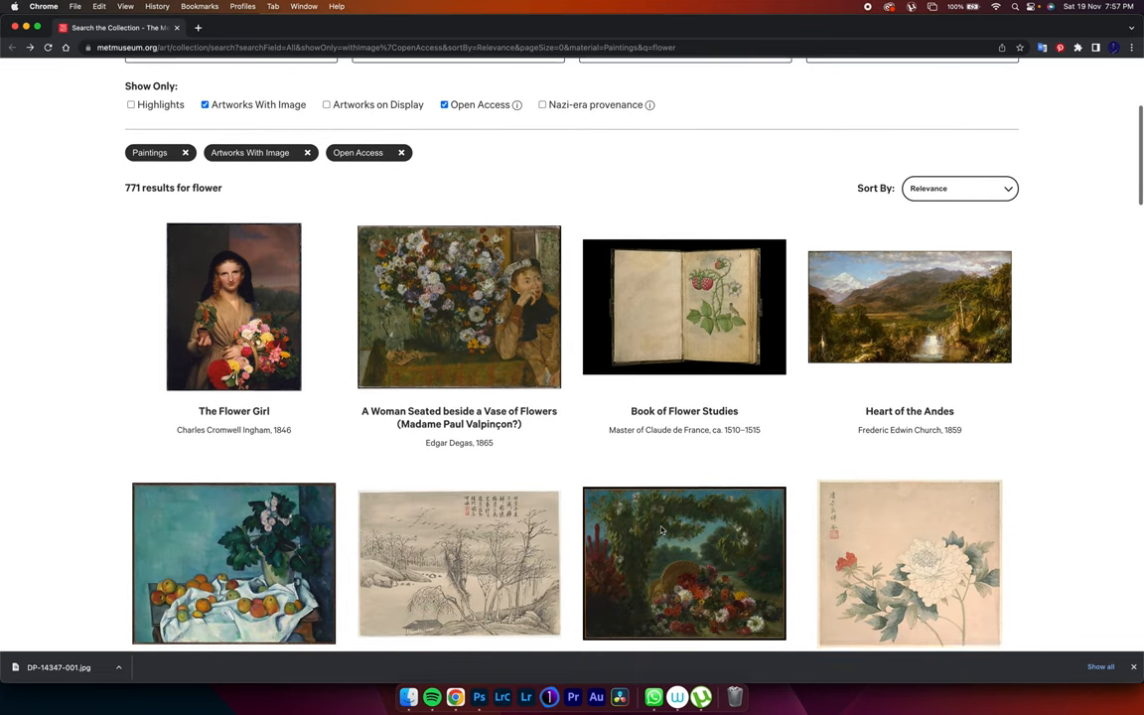
scroll("down", 3)
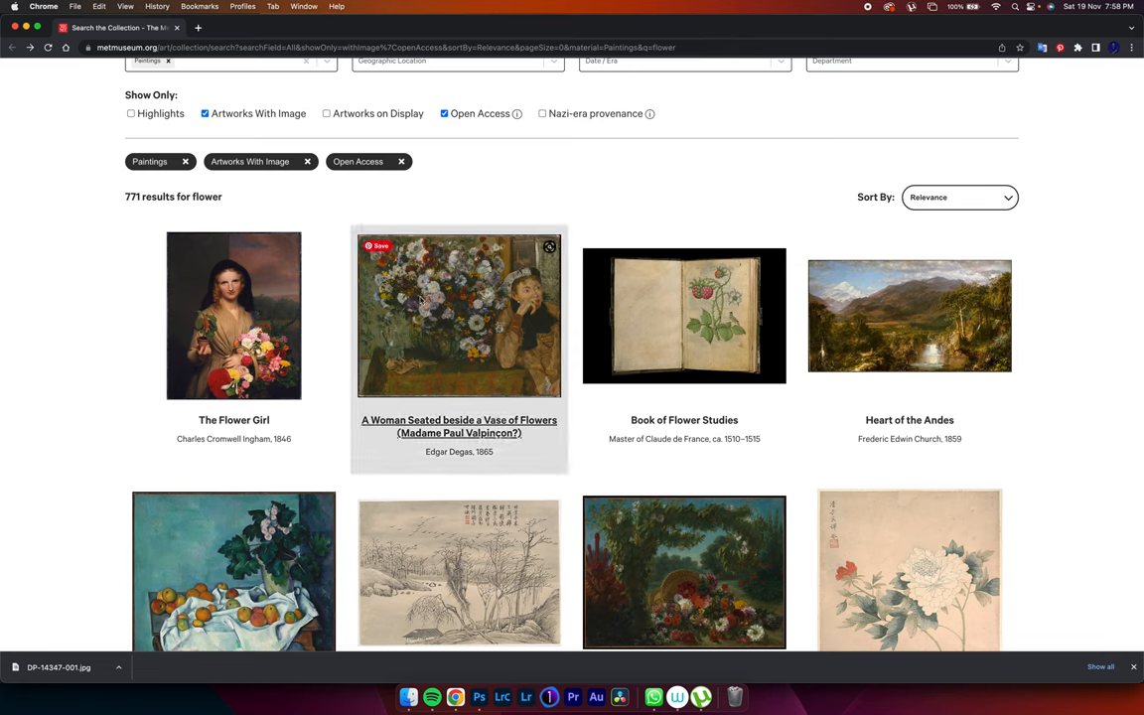
mouse_move(458, 316)
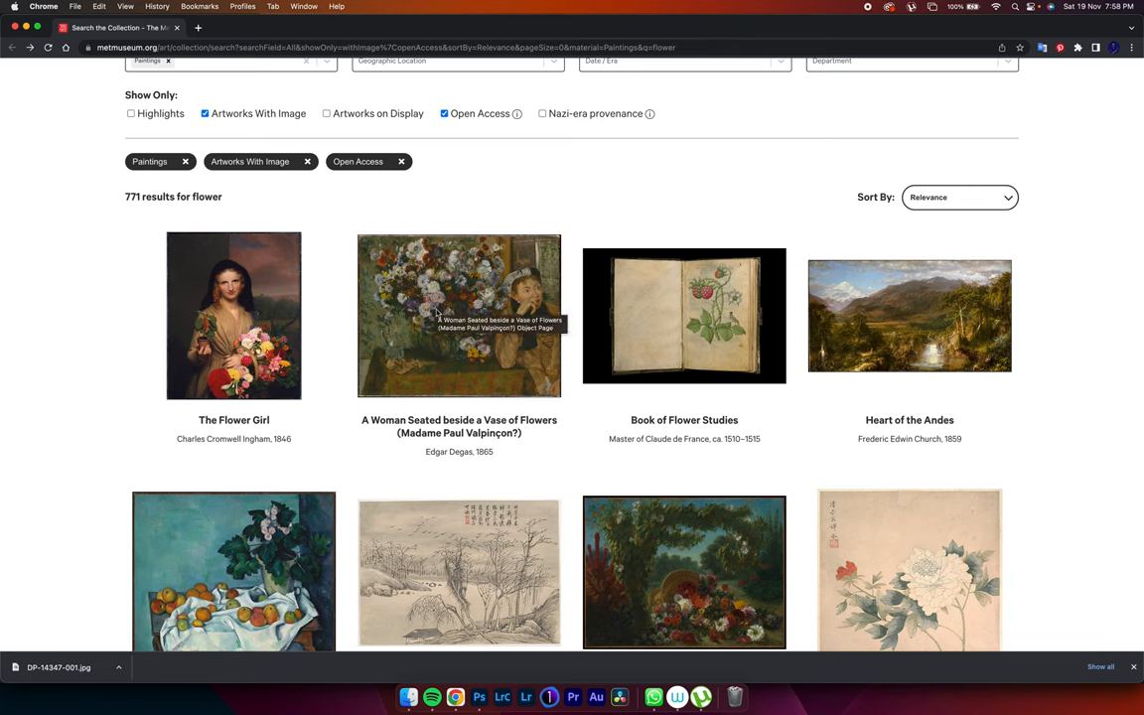
mouse_move(676, 574)
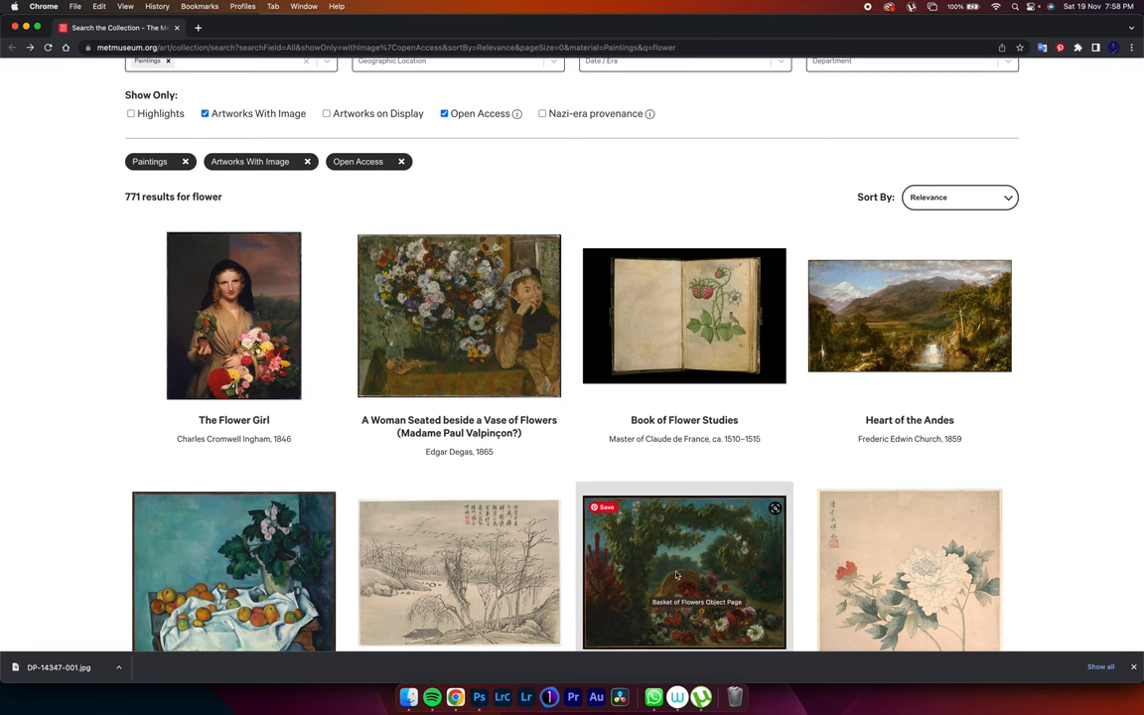
Open Delacroix's Basket of Flowers as a full-size image and bring up its save options.
scroll("down", 3)
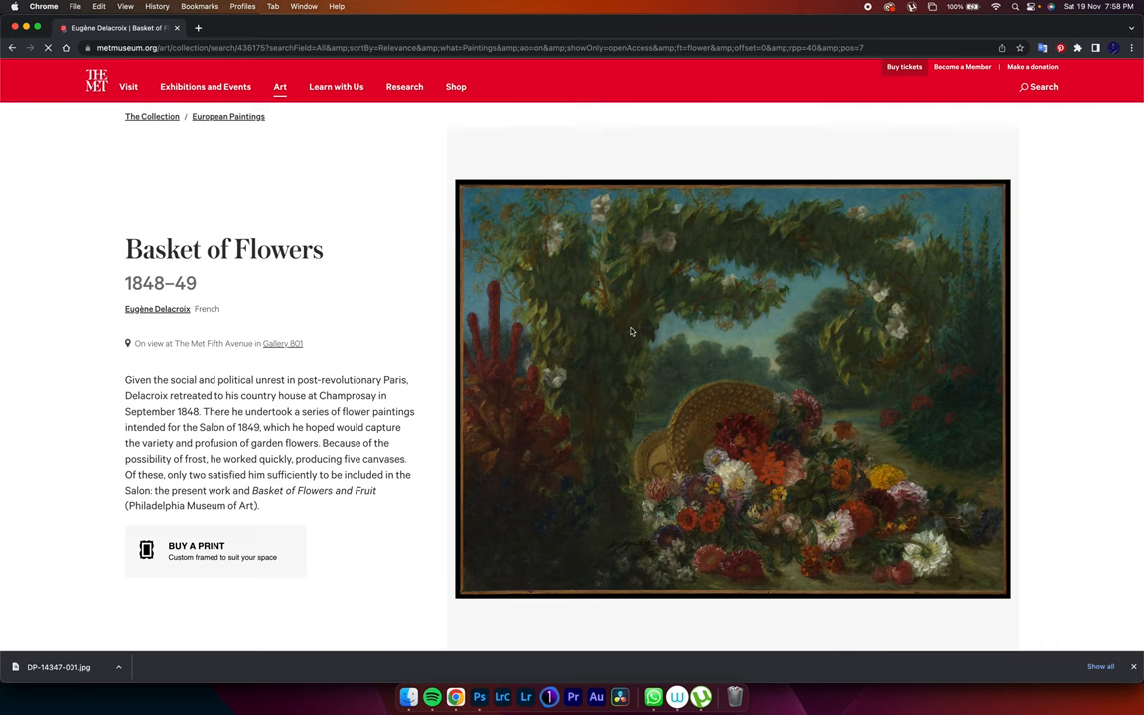
scroll("down", 3)
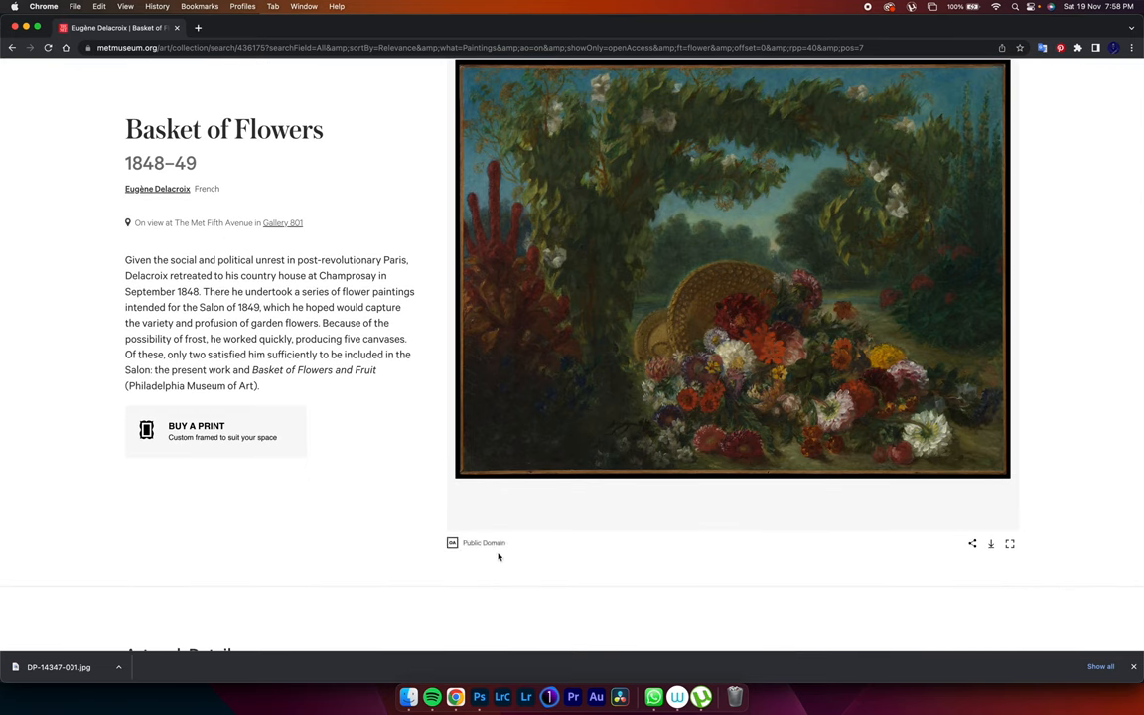
mouse_move(482, 567)
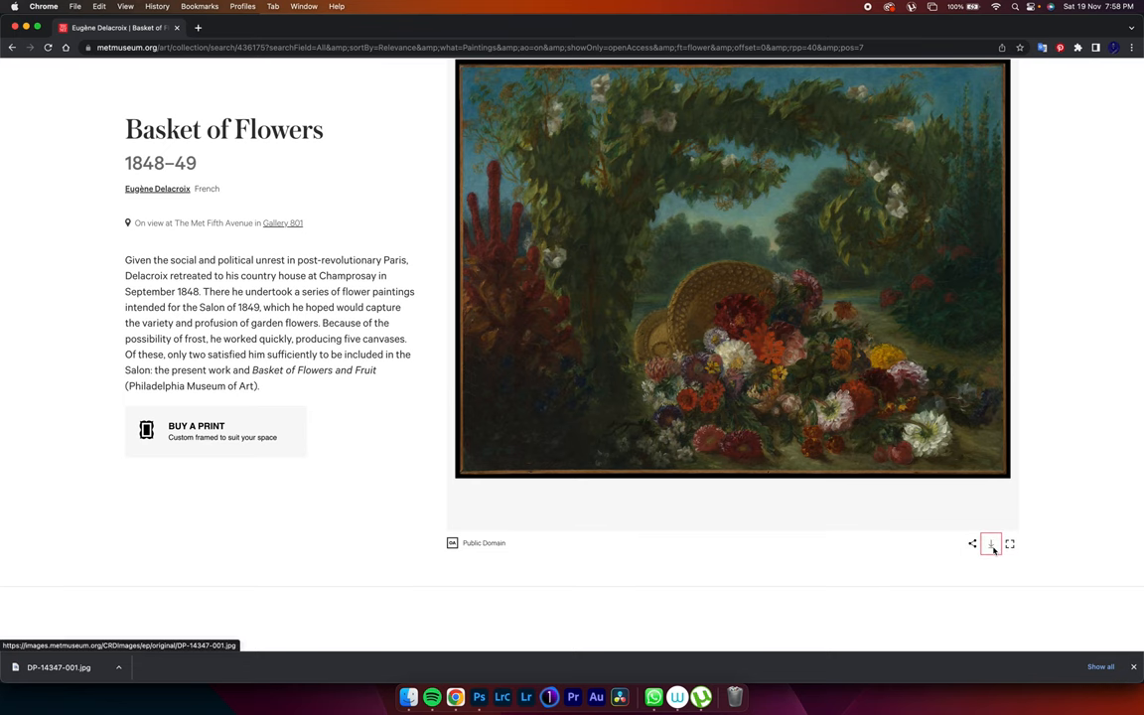
left_click(1010, 543)
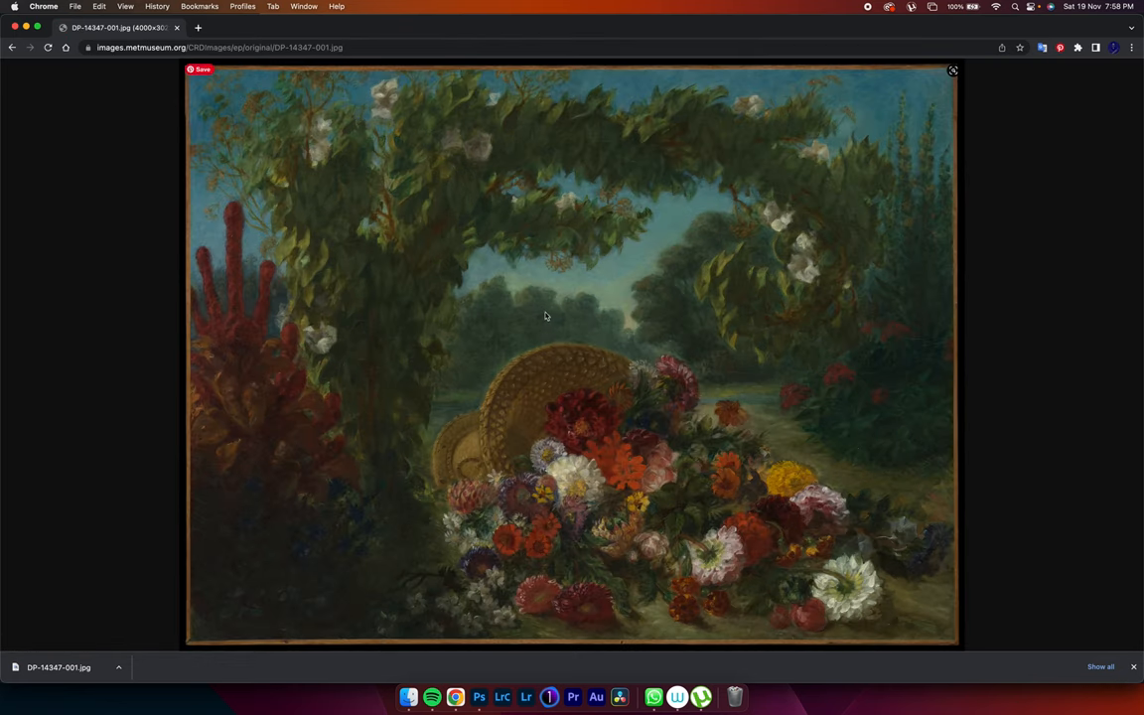
mouse_move(574, 285)
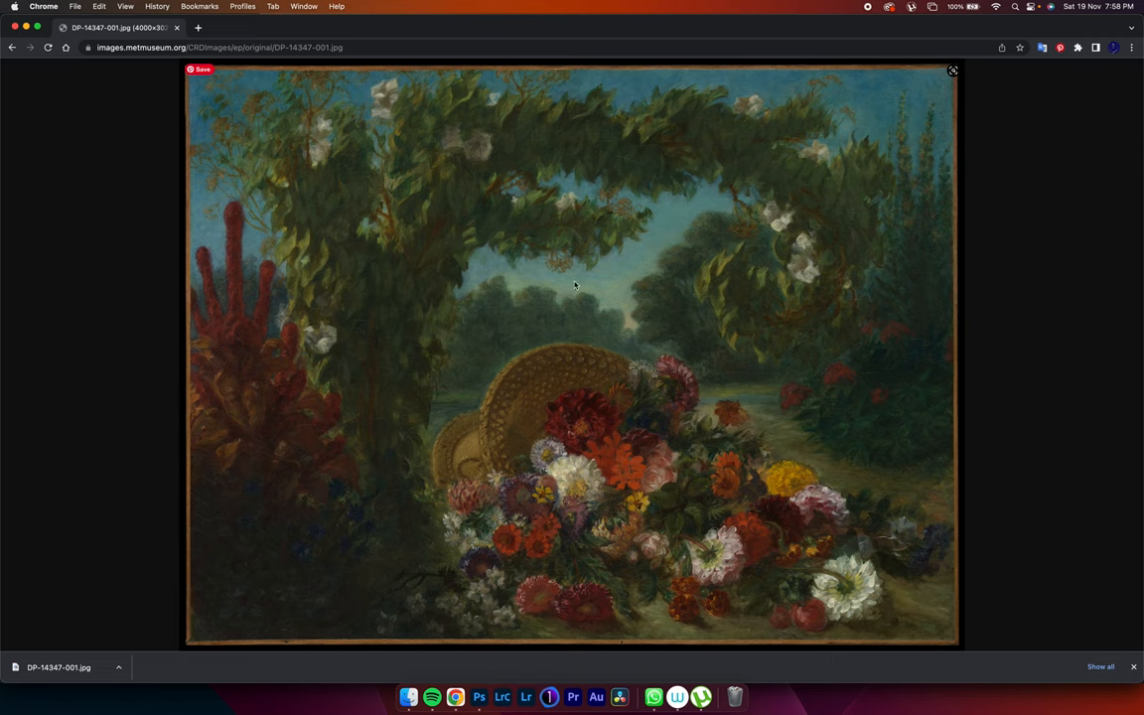
right_click(505, 302)
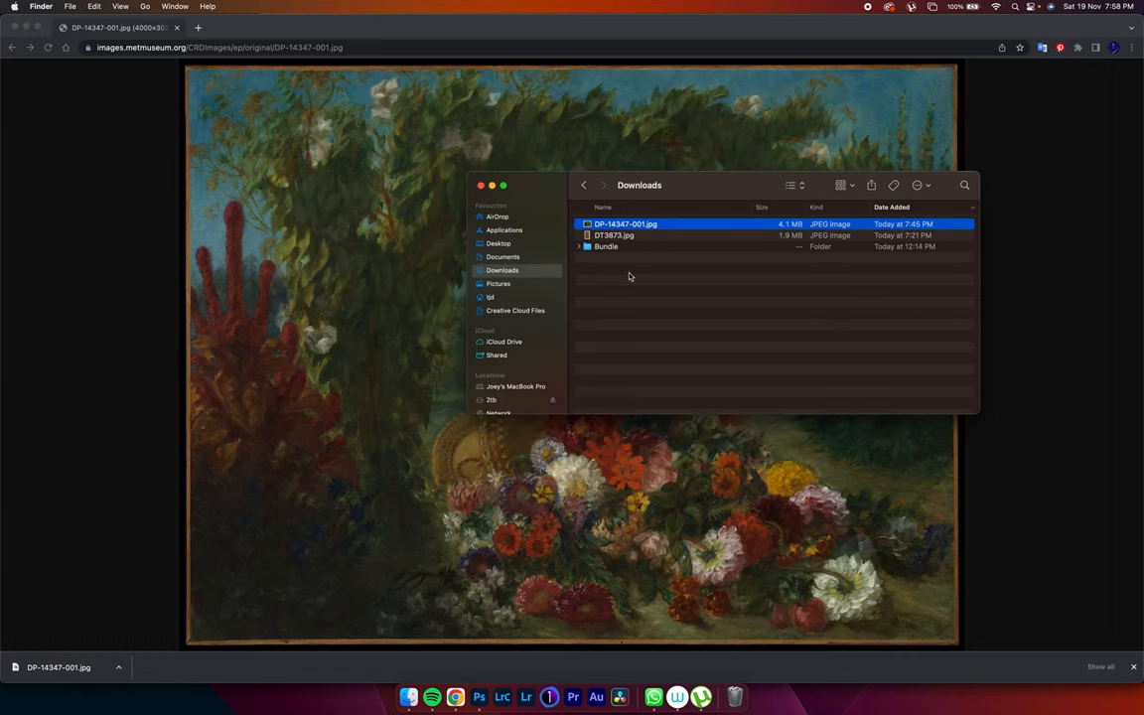
mouse_move(555, 278)
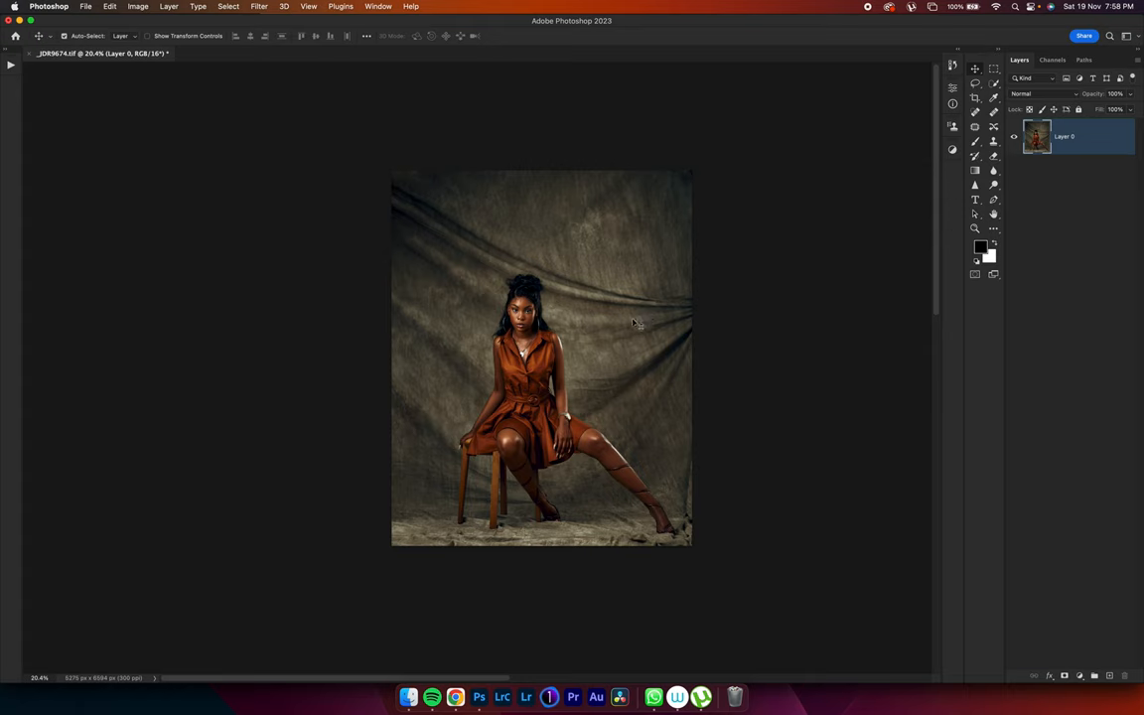
mouse_move(641, 346)
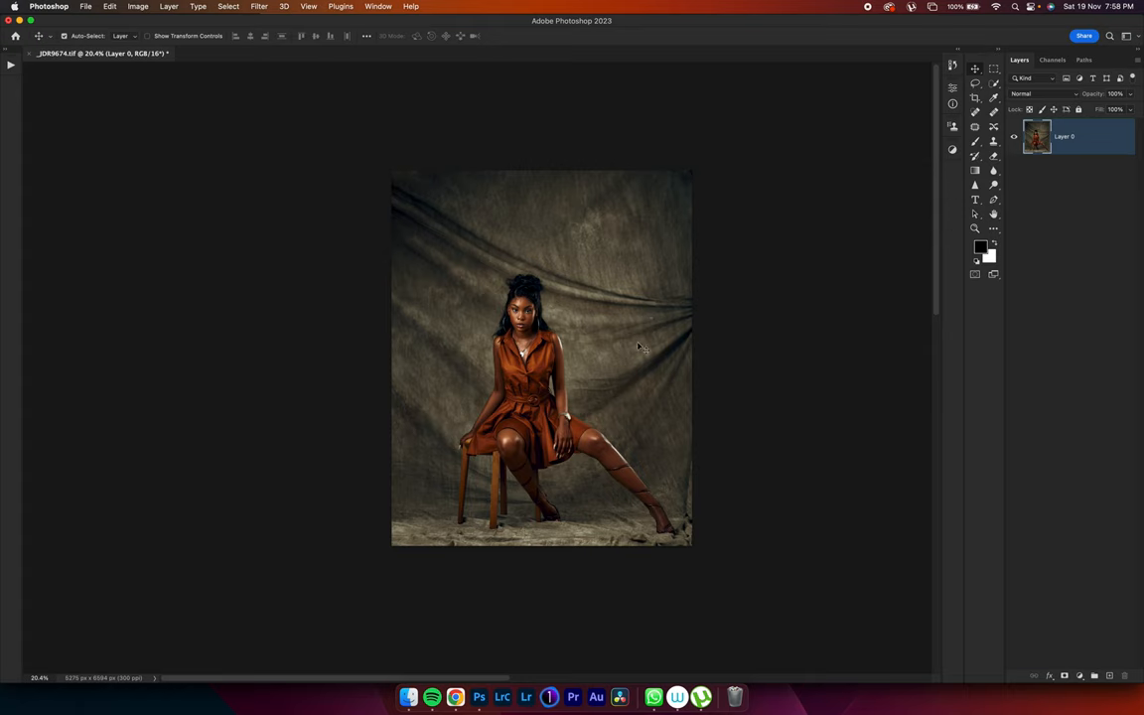
mouse_move(922, 221)
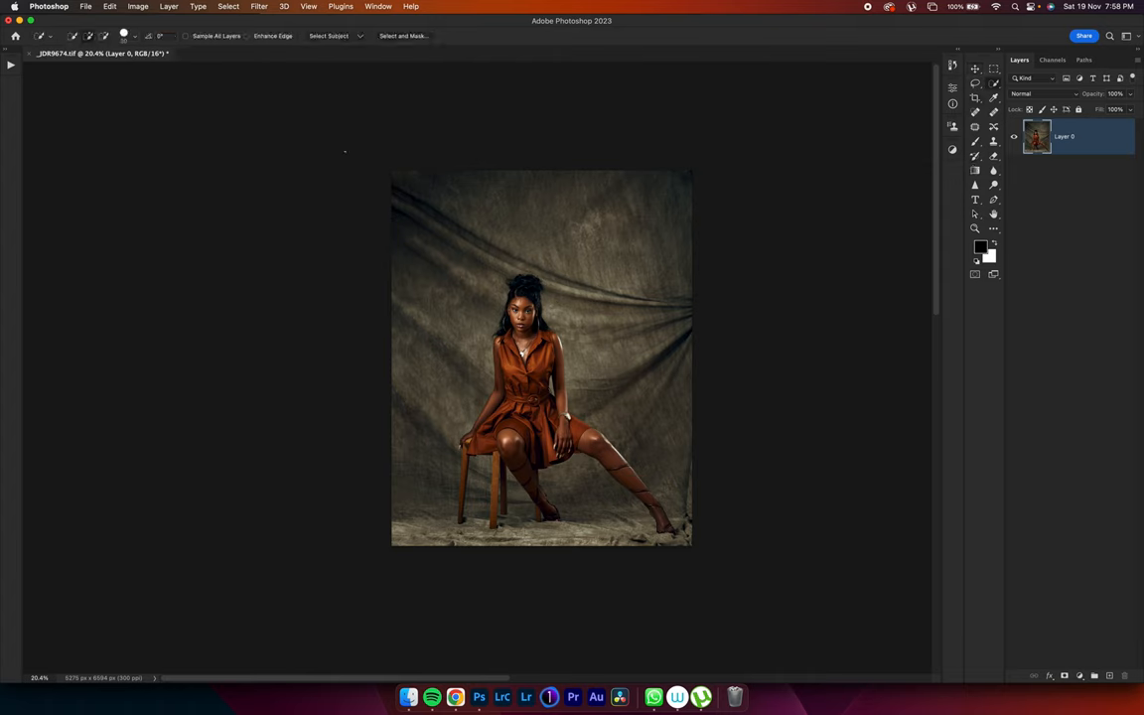
mouse_move(343, 86)
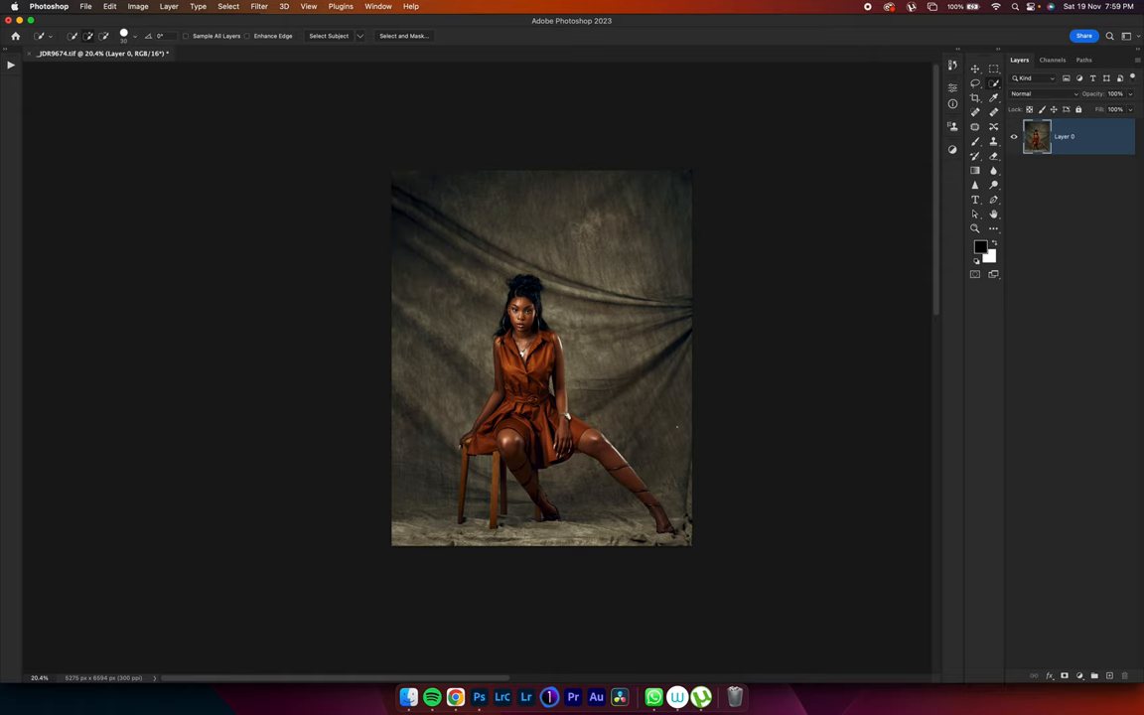
mouse_move(404, 688)
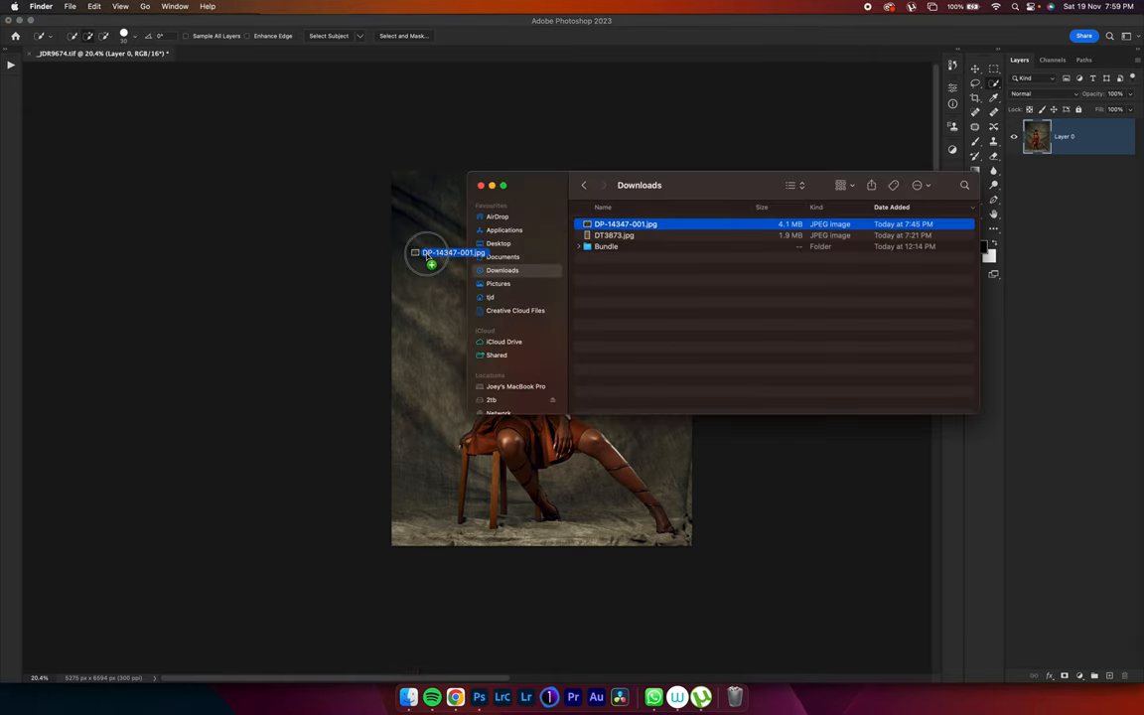
Drag DP-14347-001.jpg from Downloads onto the portrait canvas as a new layer.
left_click_drag(452, 253, 541, 358)
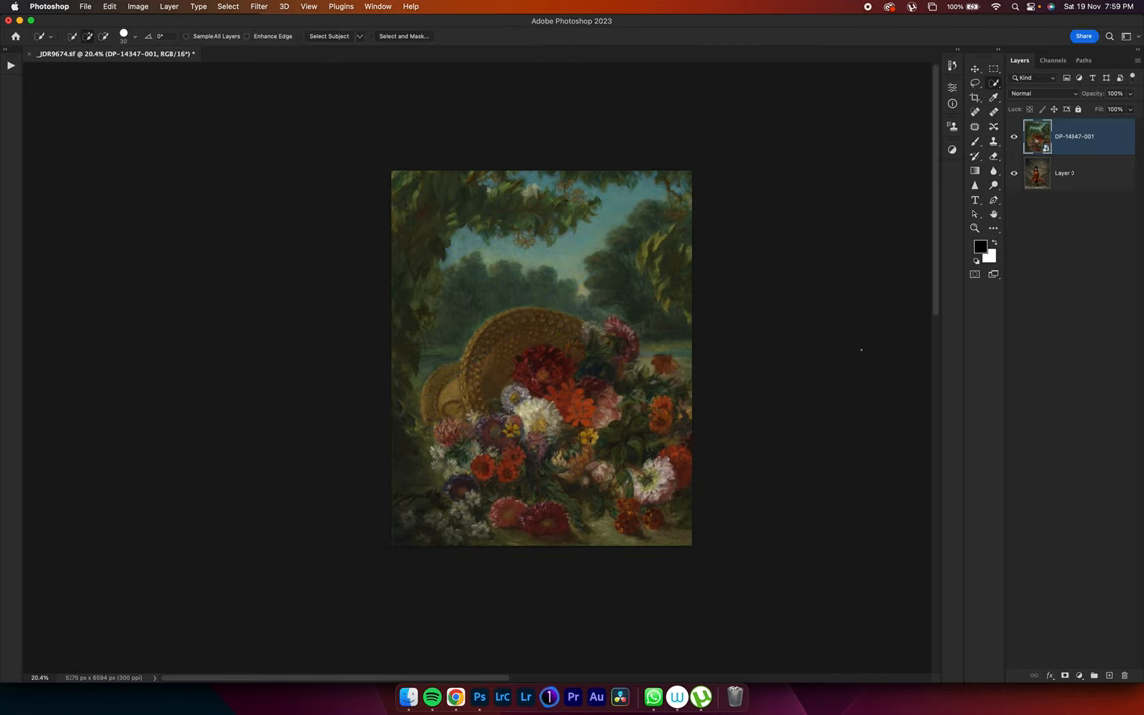
mouse_move(884, 274)
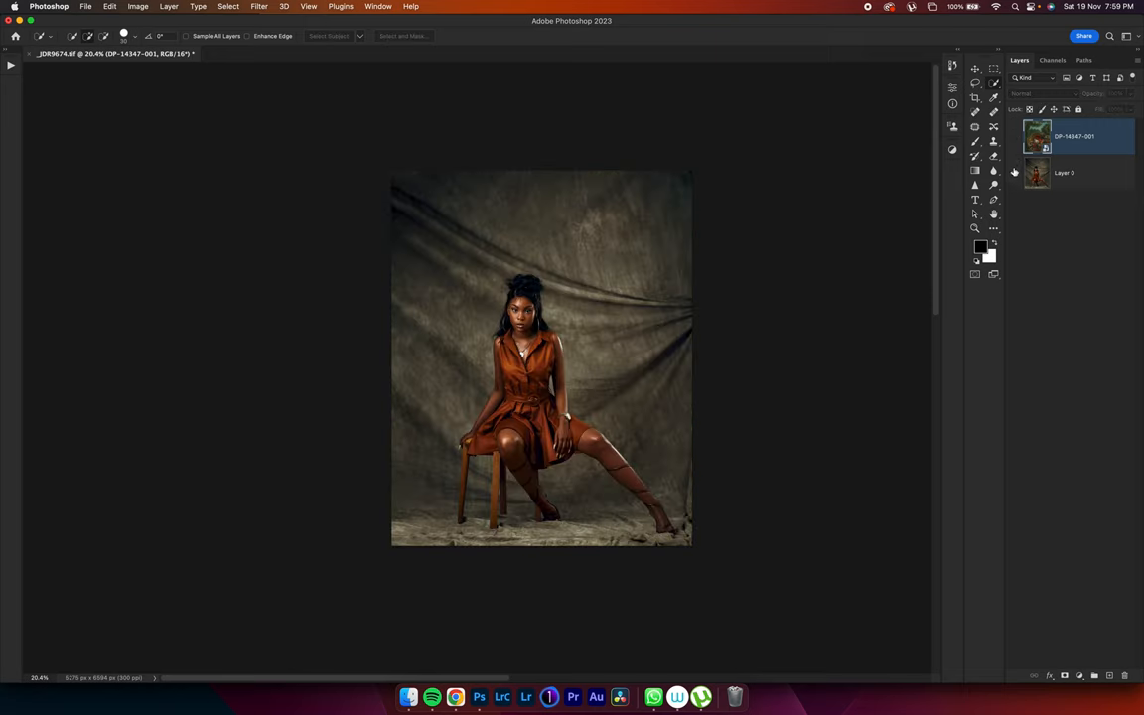
left_click(1014, 172)
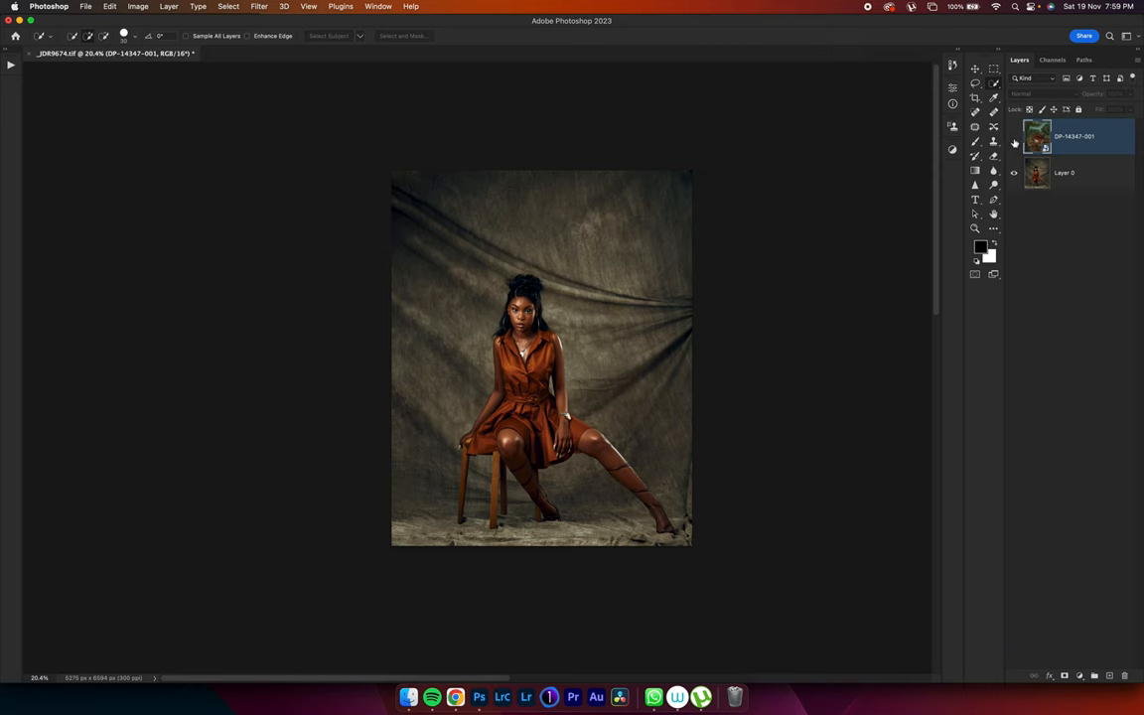
left_click(1014, 136)
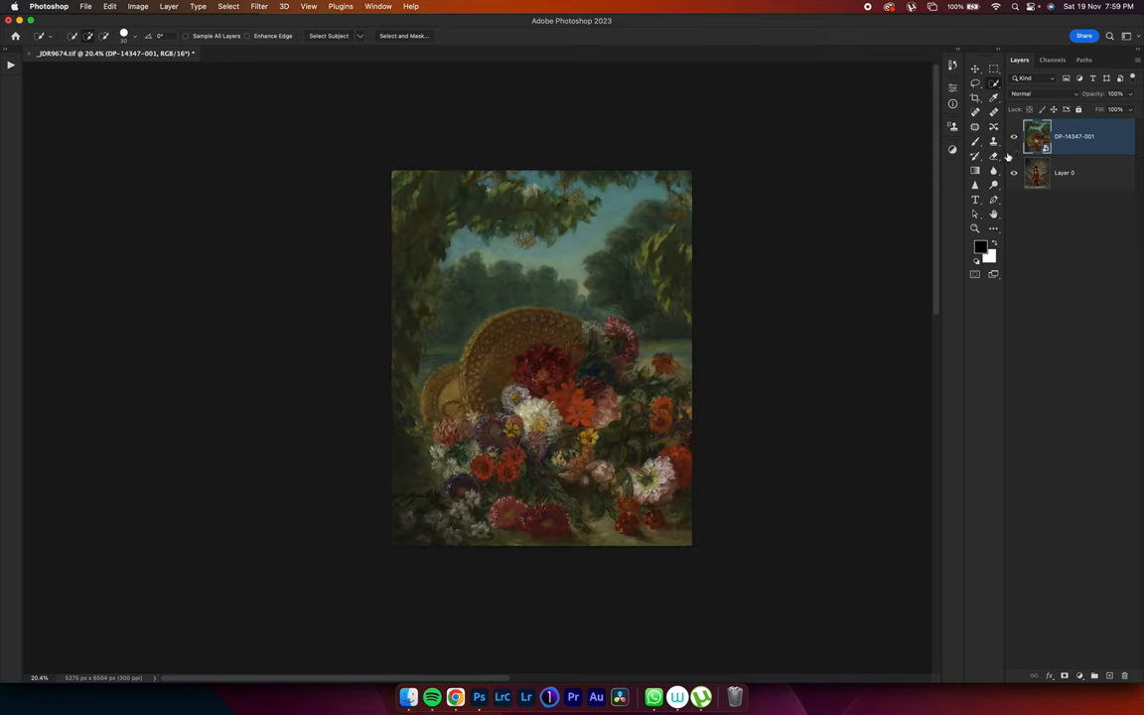
mouse_move(763, 331)
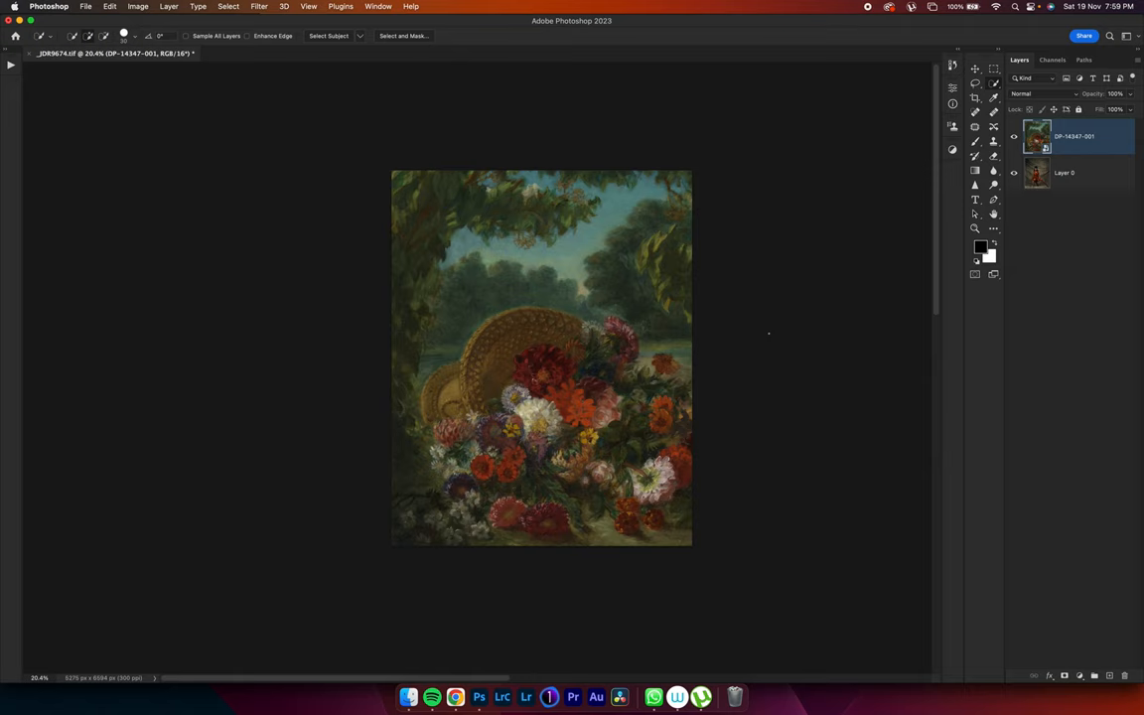
mouse_move(796, 225)
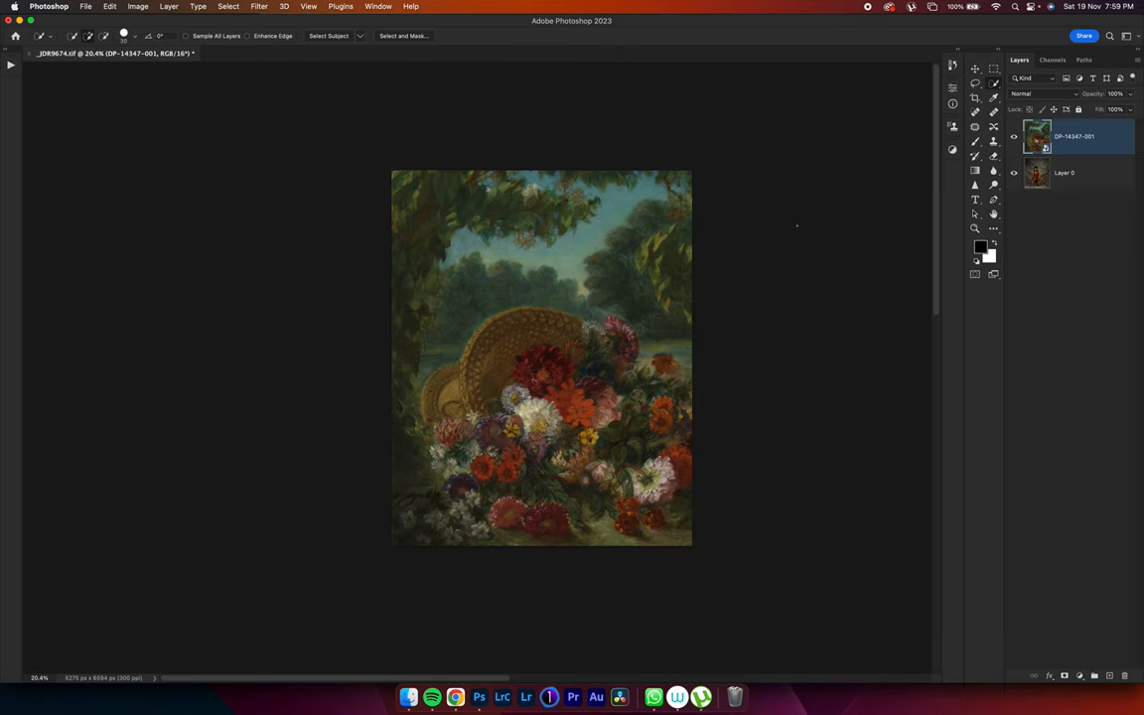
Try Overlay on the painting layer, then settle on Soft Light blend mode.
left_click(1031, 93)
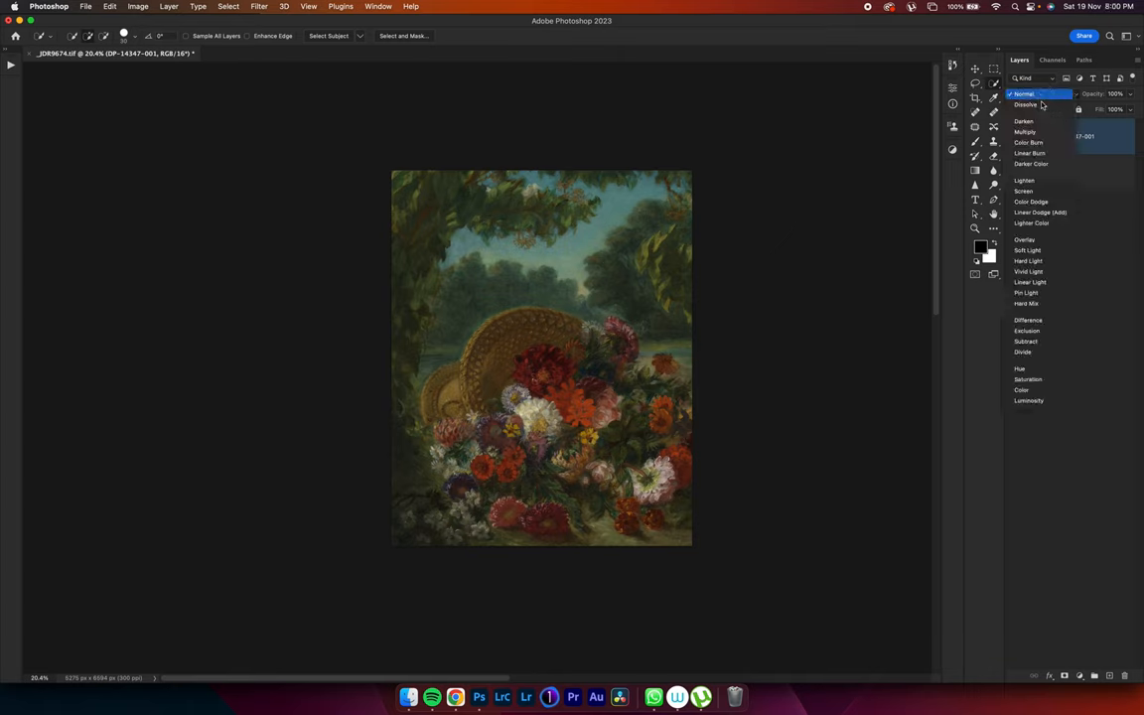
left_click(1024, 240)
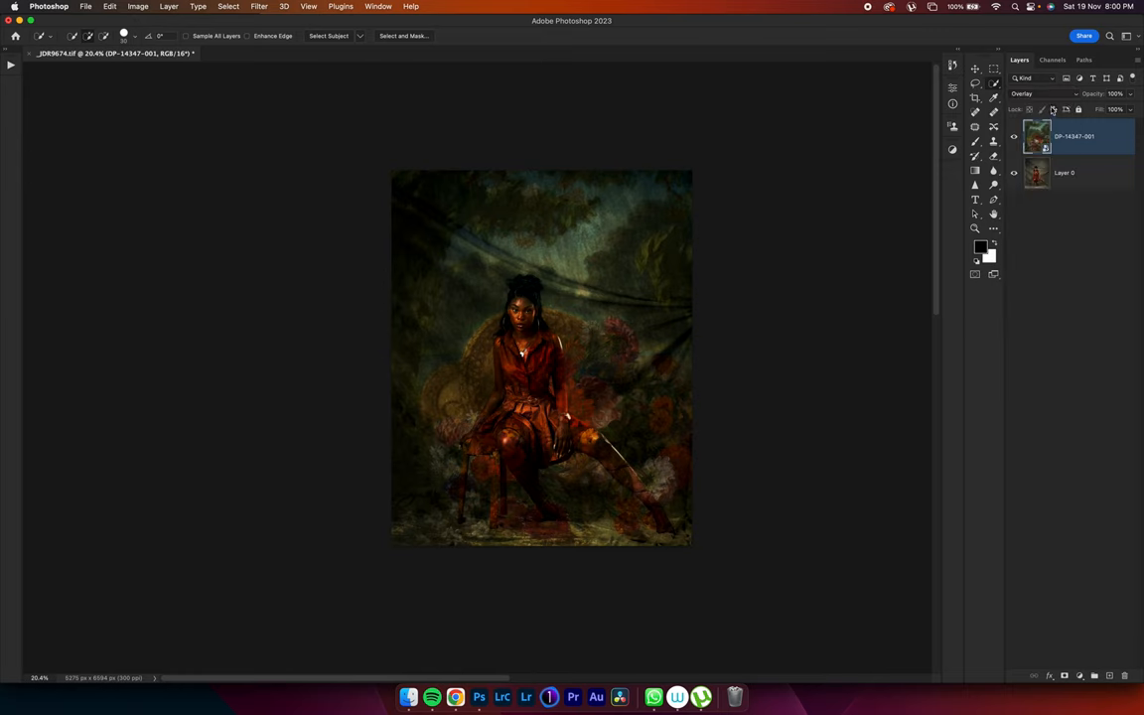
left_click(1032, 93)
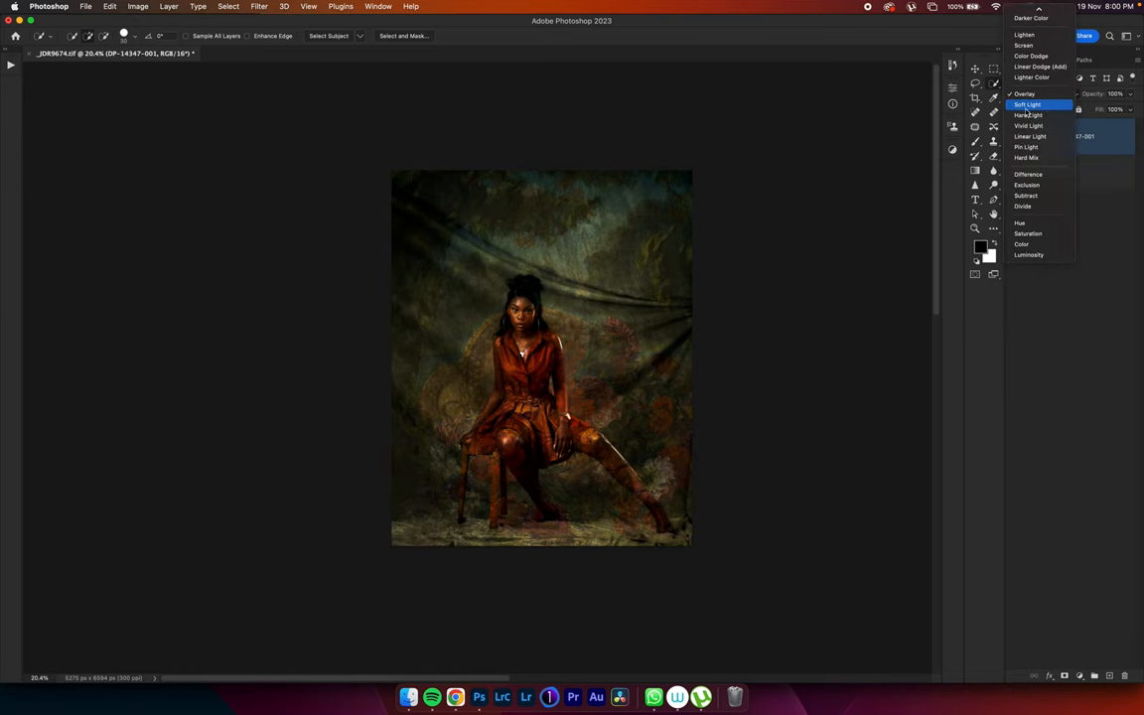
left_click(1027, 104)
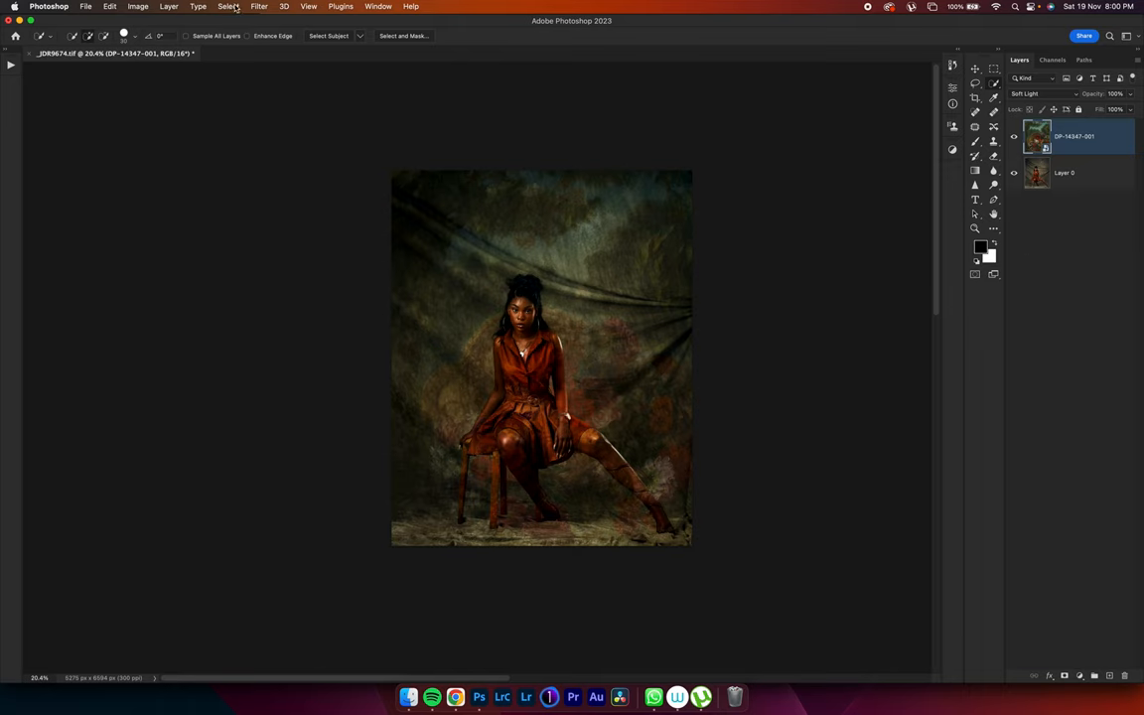
Load the saved 'subject' channel as a selection for masking the painting.
left_click(228, 6)
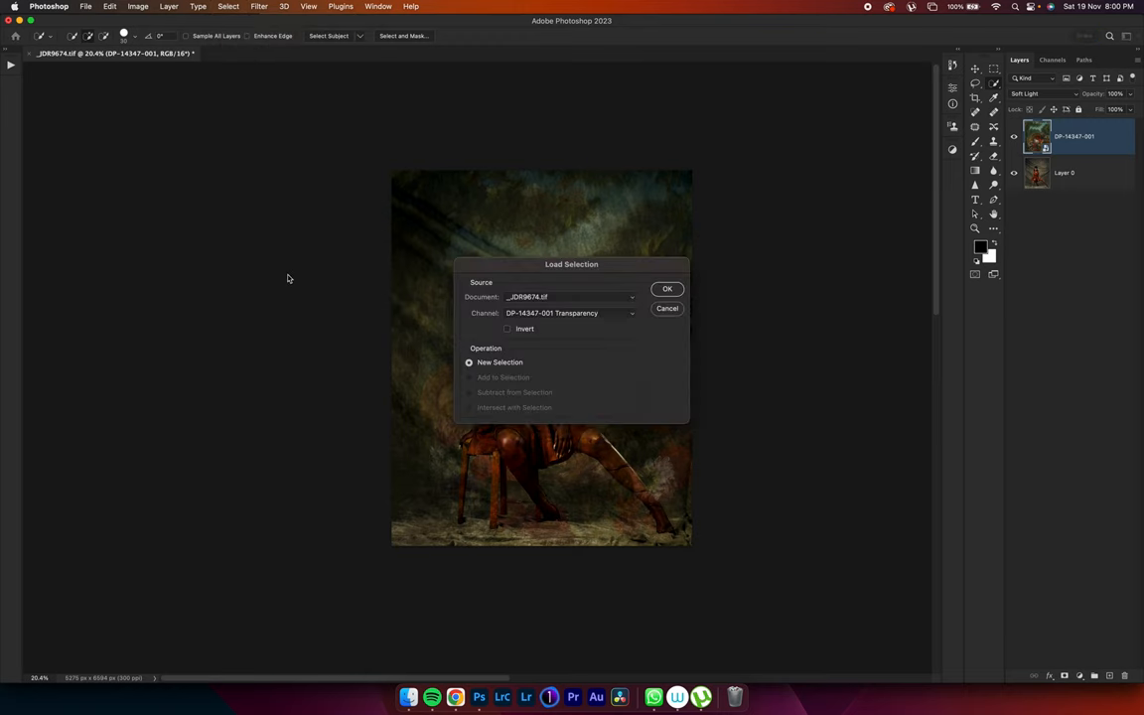
left_click(631, 313)
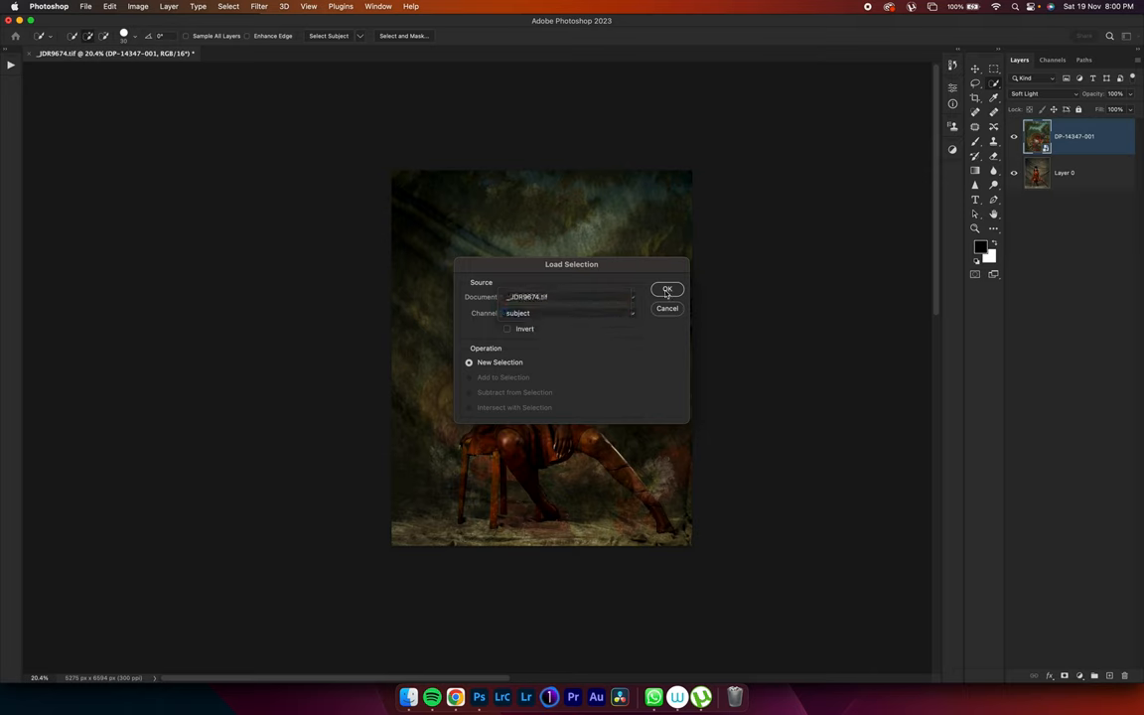
left_click(668, 289)
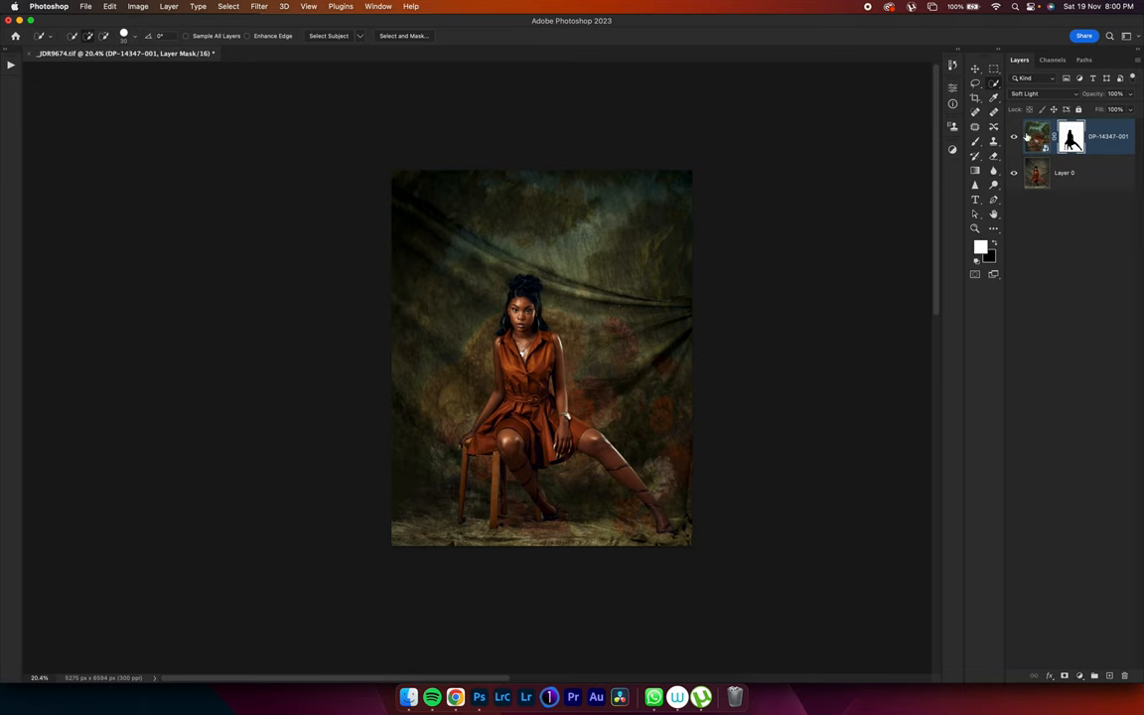
Set the painting to Overlay at 67% opacity and add a Hue/Saturation adjustment layer.
left_click(1014, 136)
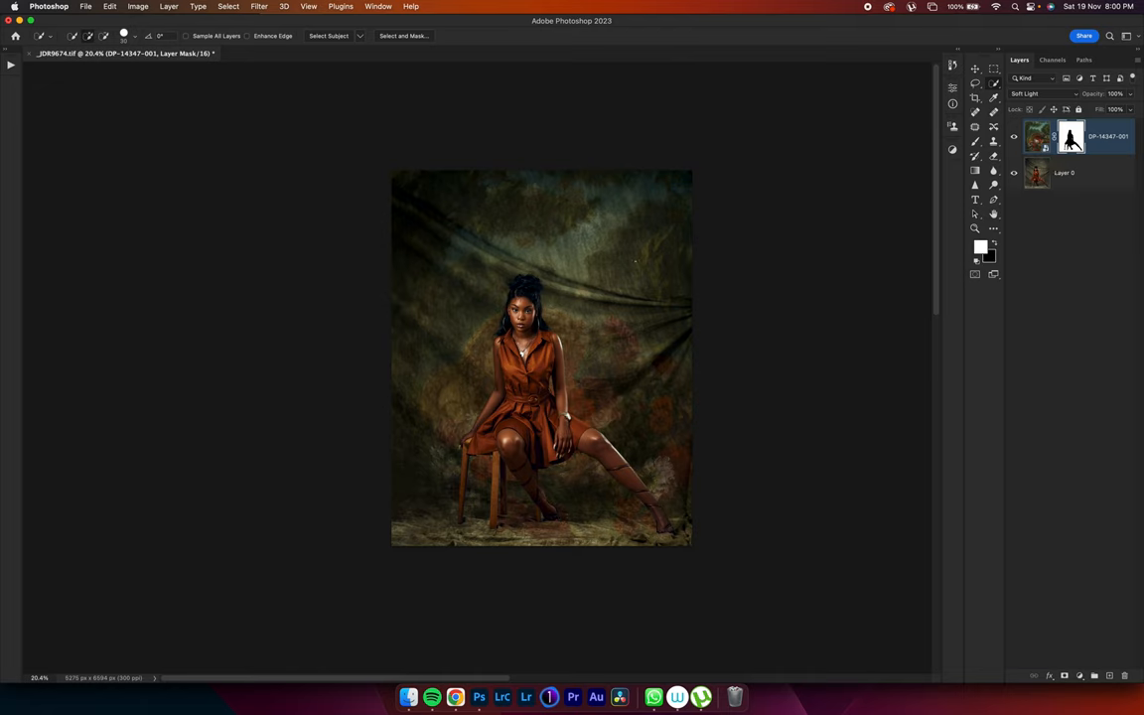
mouse_move(694, 291)
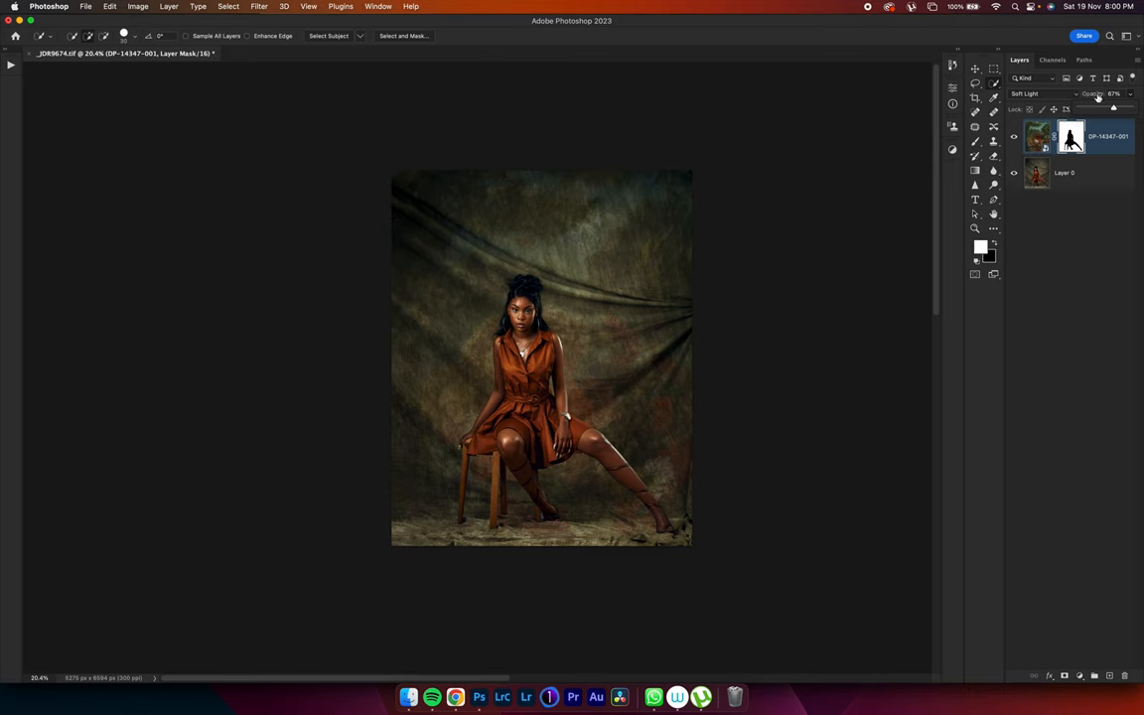
left_click(1043, 94)
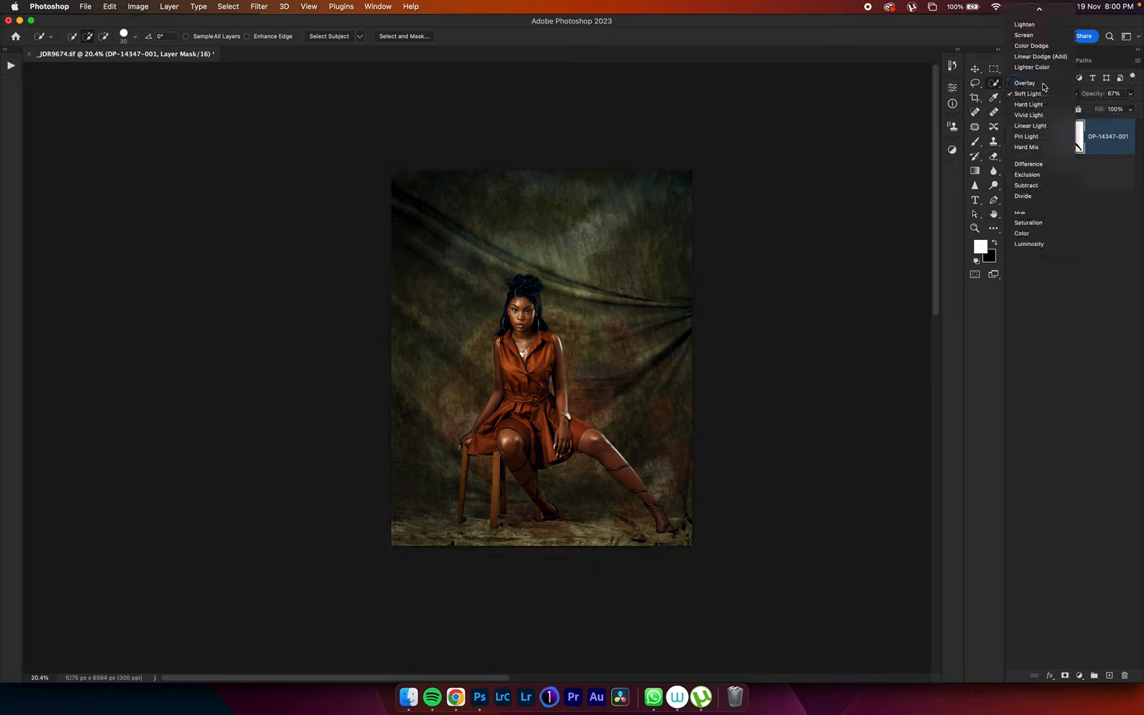
left_click(1024, 82)
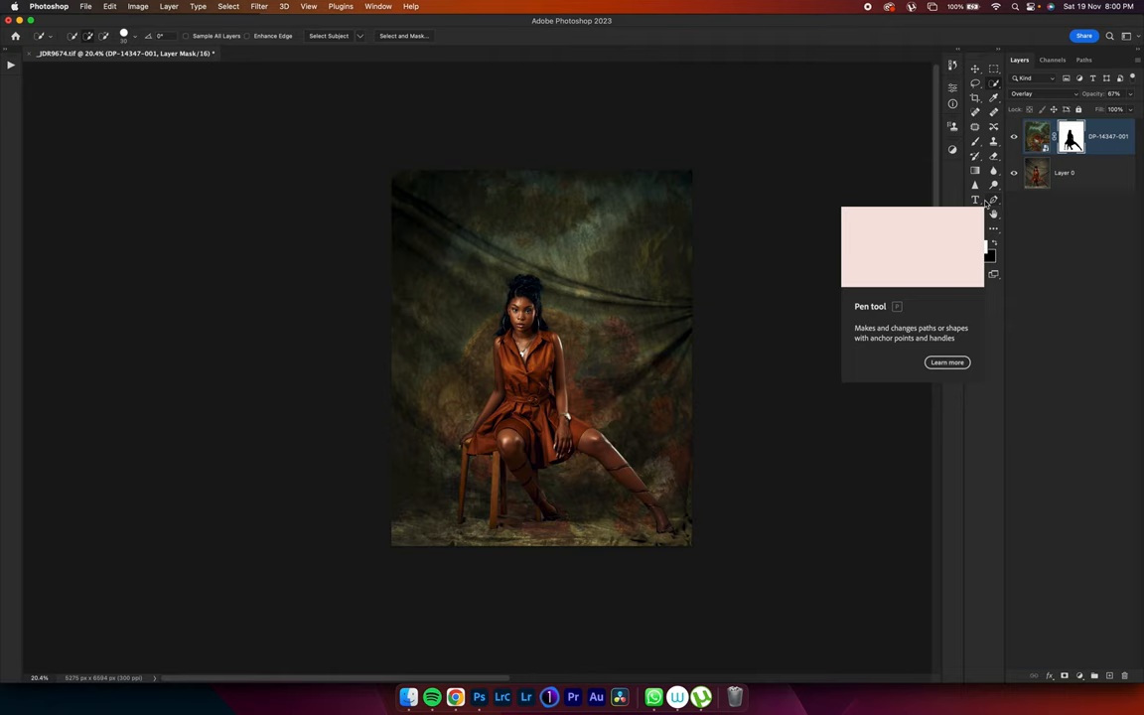
mouse_move(964, 107)
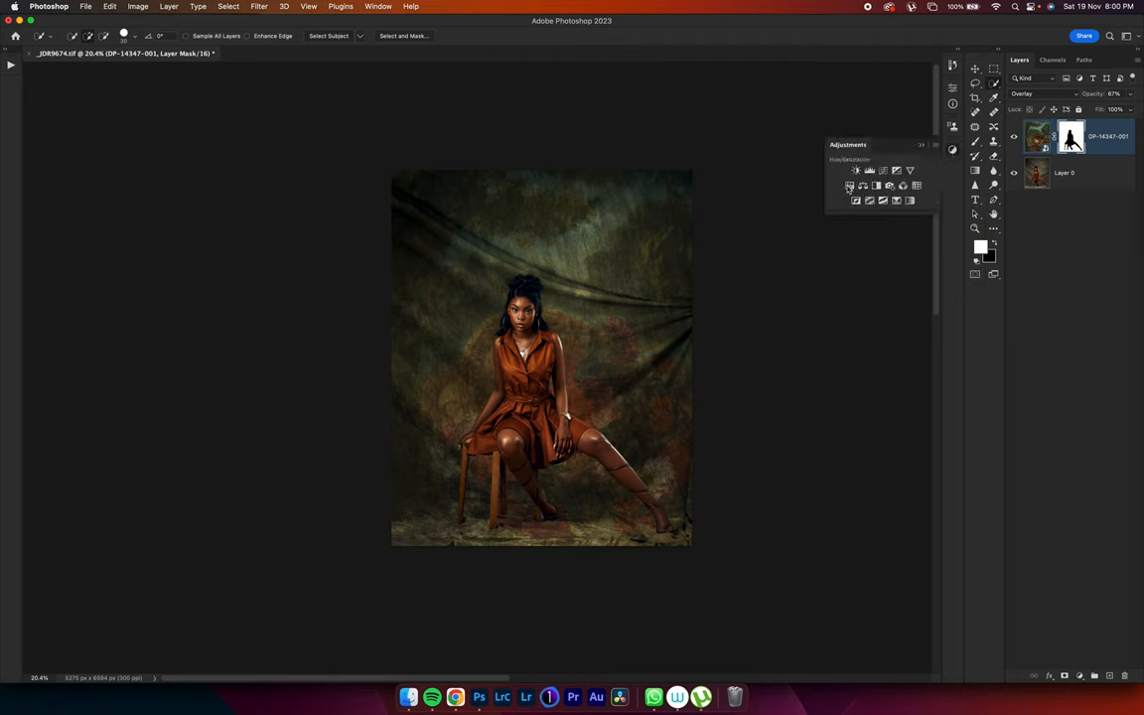
left_click(856, 186)
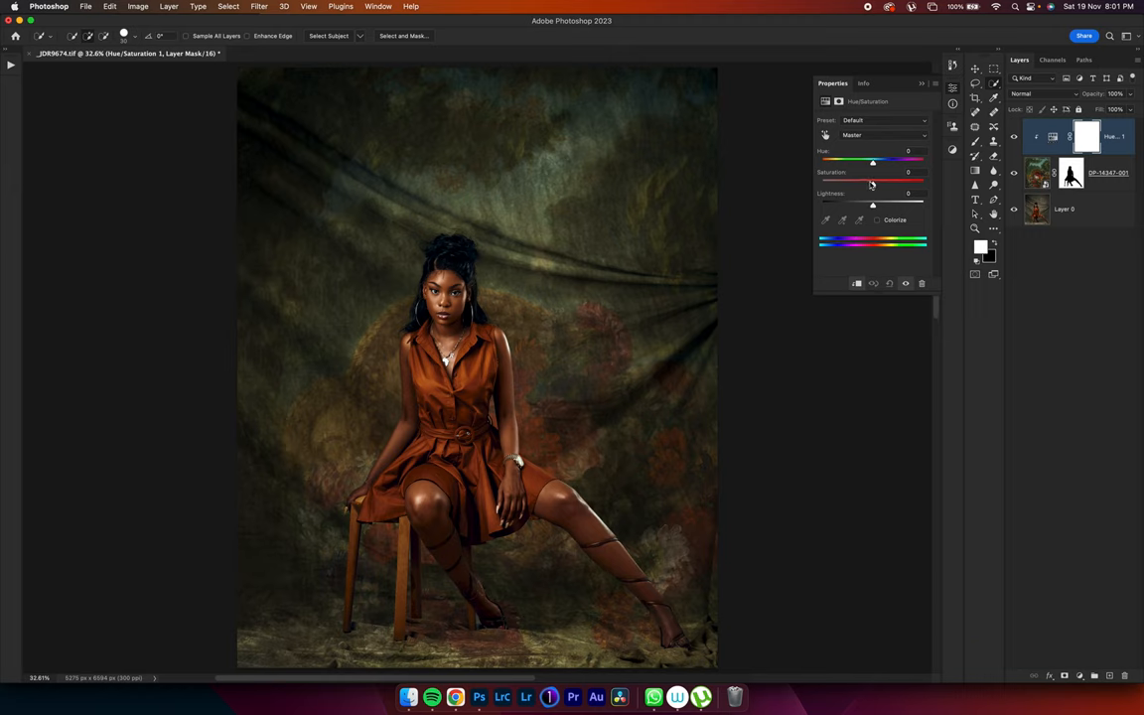
Lower the painting's Saturation to about -23 and shift its Hue to about +6.
left_click_drag(872, 183, 865, 183)
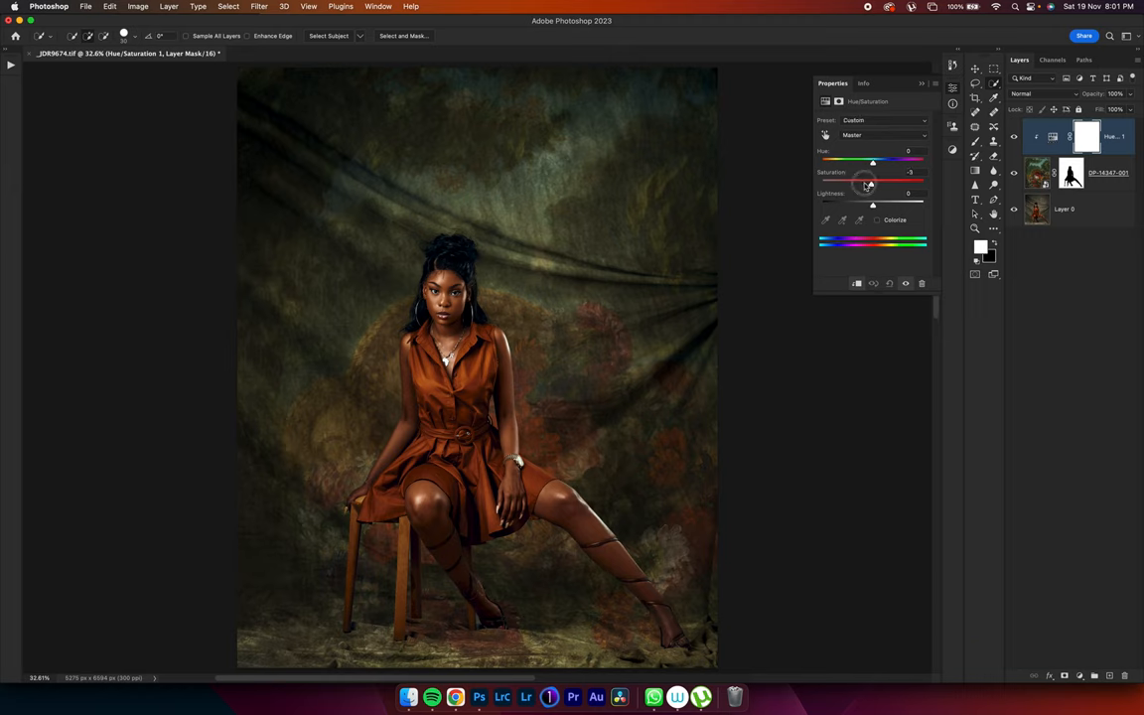
left_click_drag(864, 182, 837, 182)
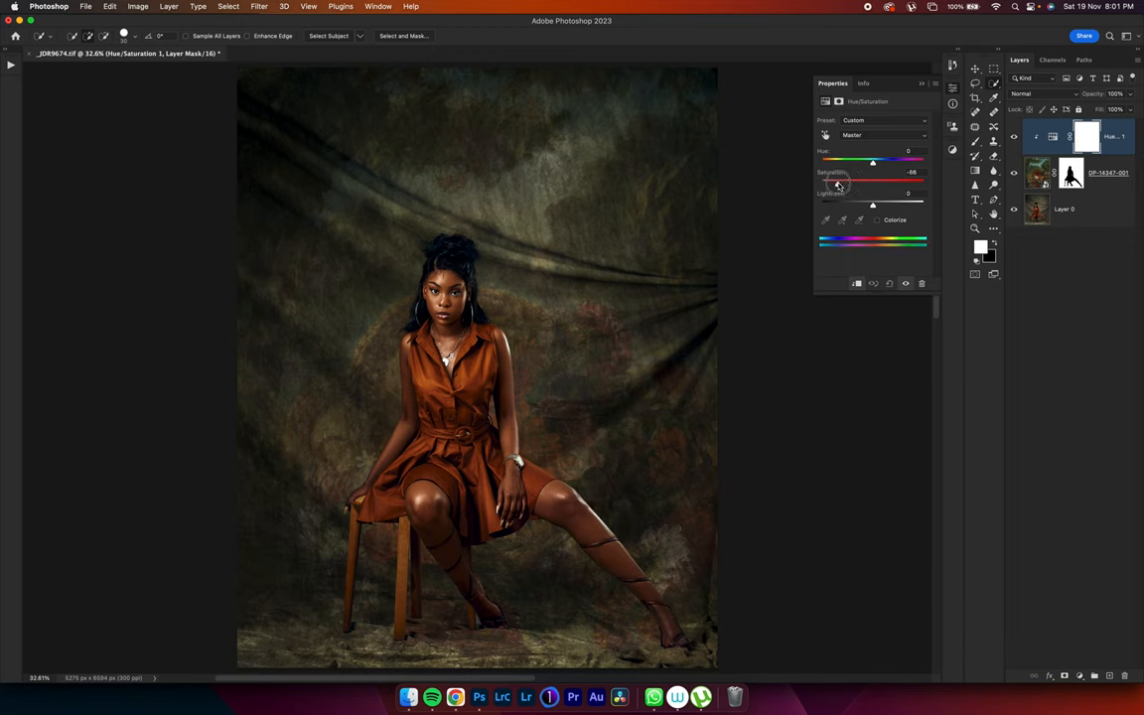
left_click_drag(841, 182, 872, 183)
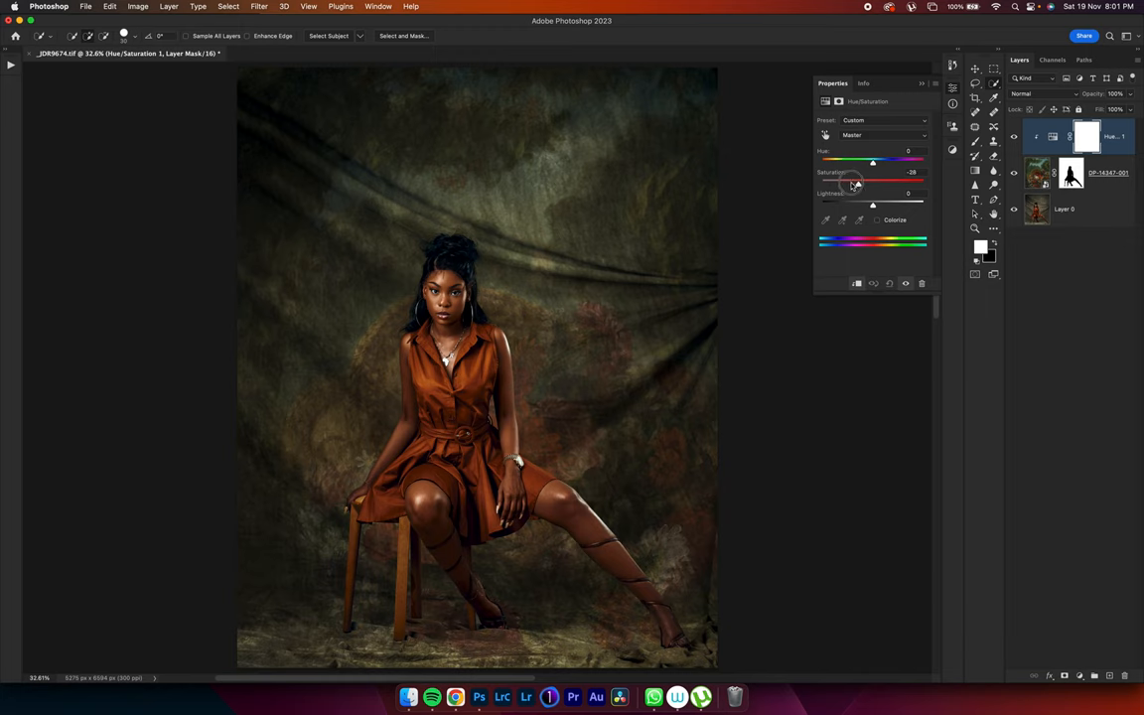
left_click_drag(872, 180, 827, 181)
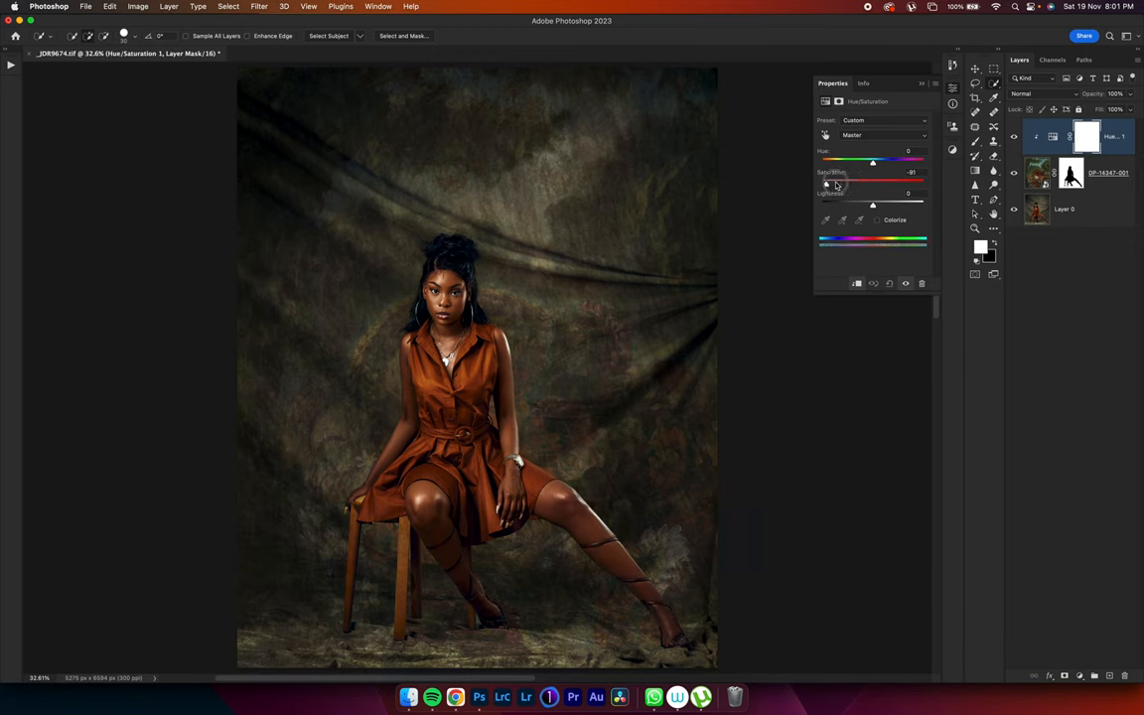
left_click_drag(837, 183, 862, 183)
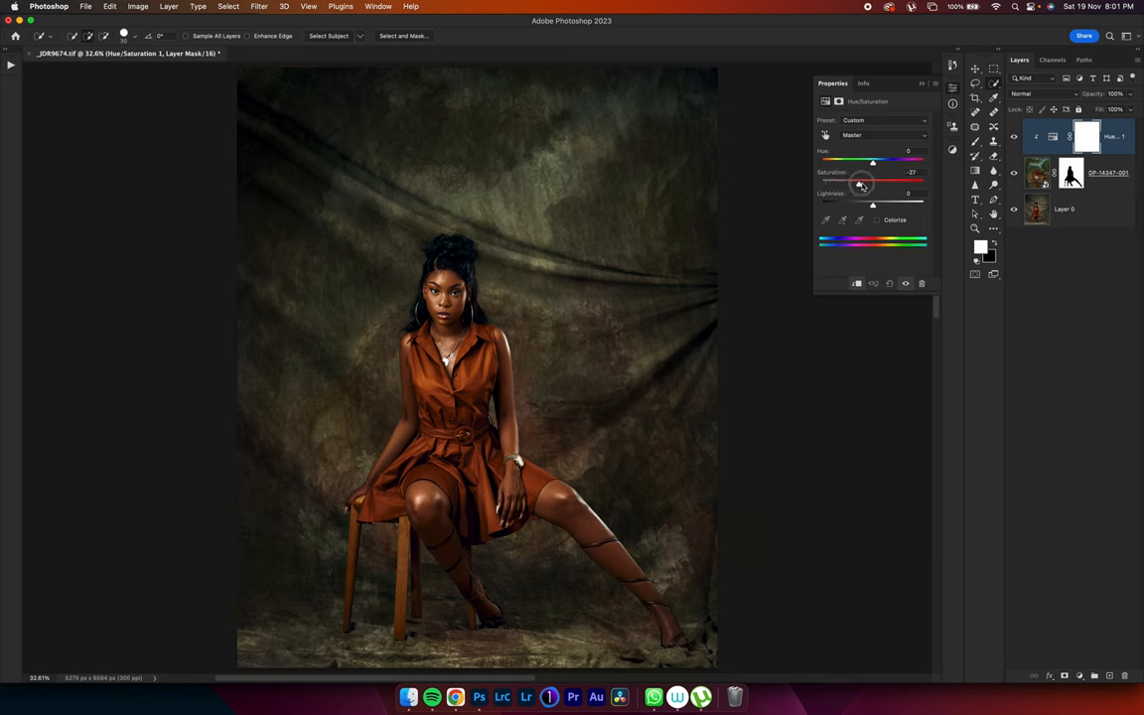
left_click_drag(860, 182, 872, 181)
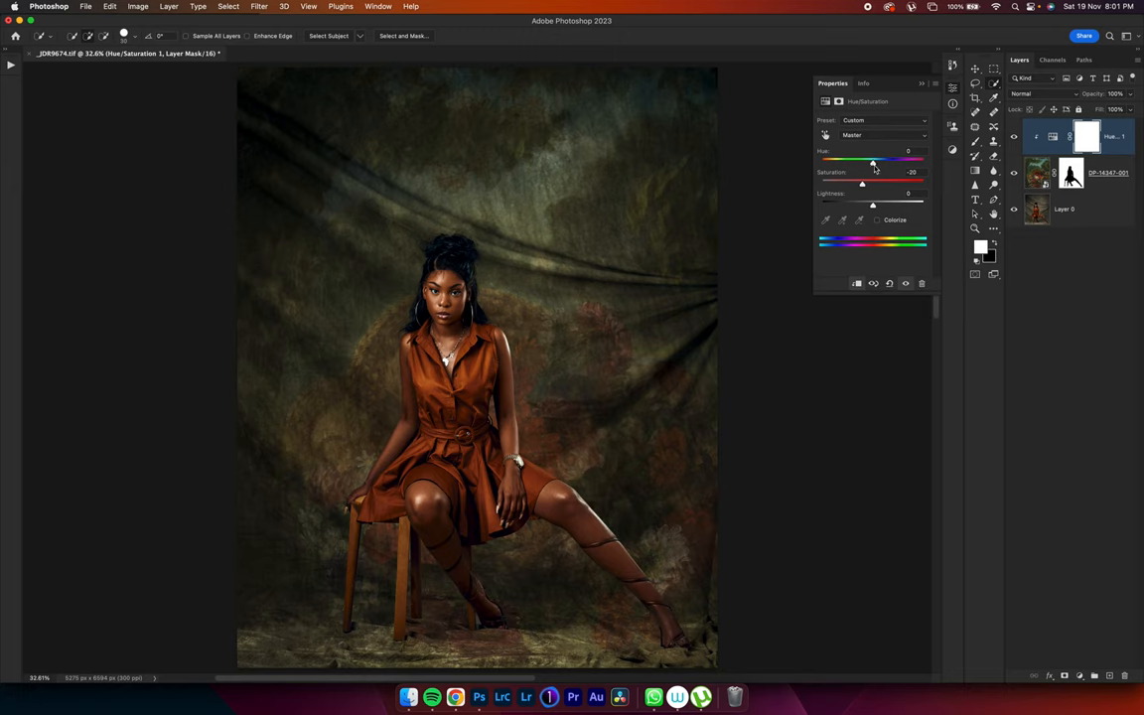
left_click_drag(872, 160, 880, 160)
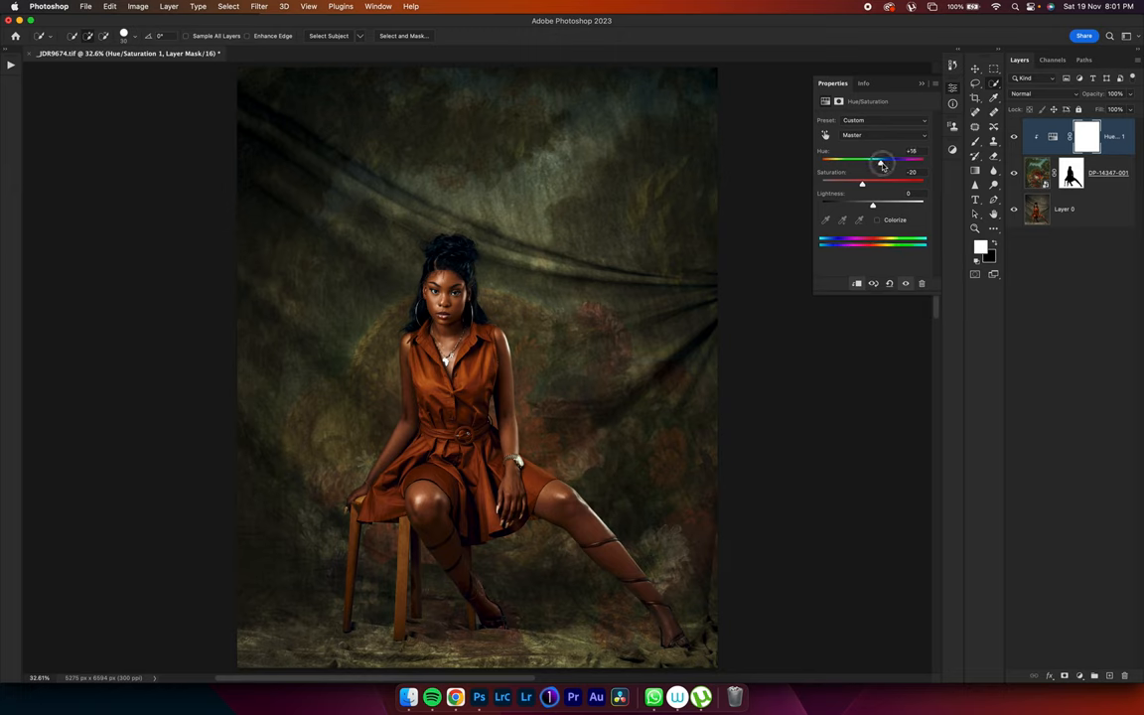
left_click_drag(881, 160, 870, 160)
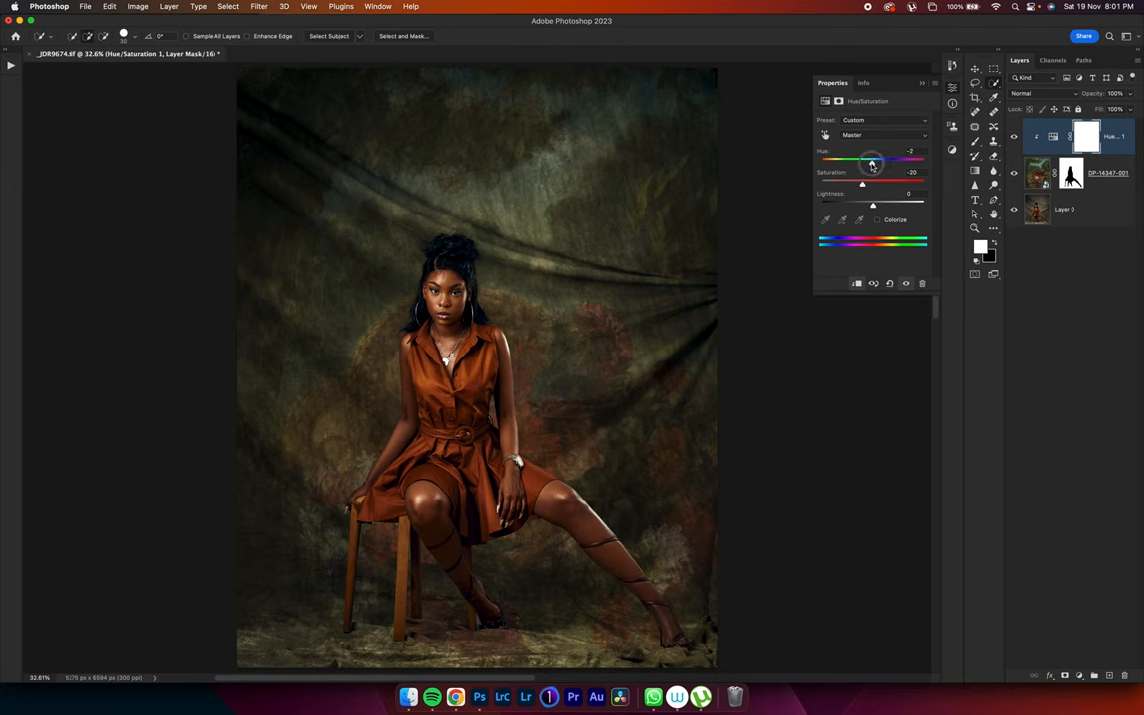
left_click_drag(870, 161, 877, 161)
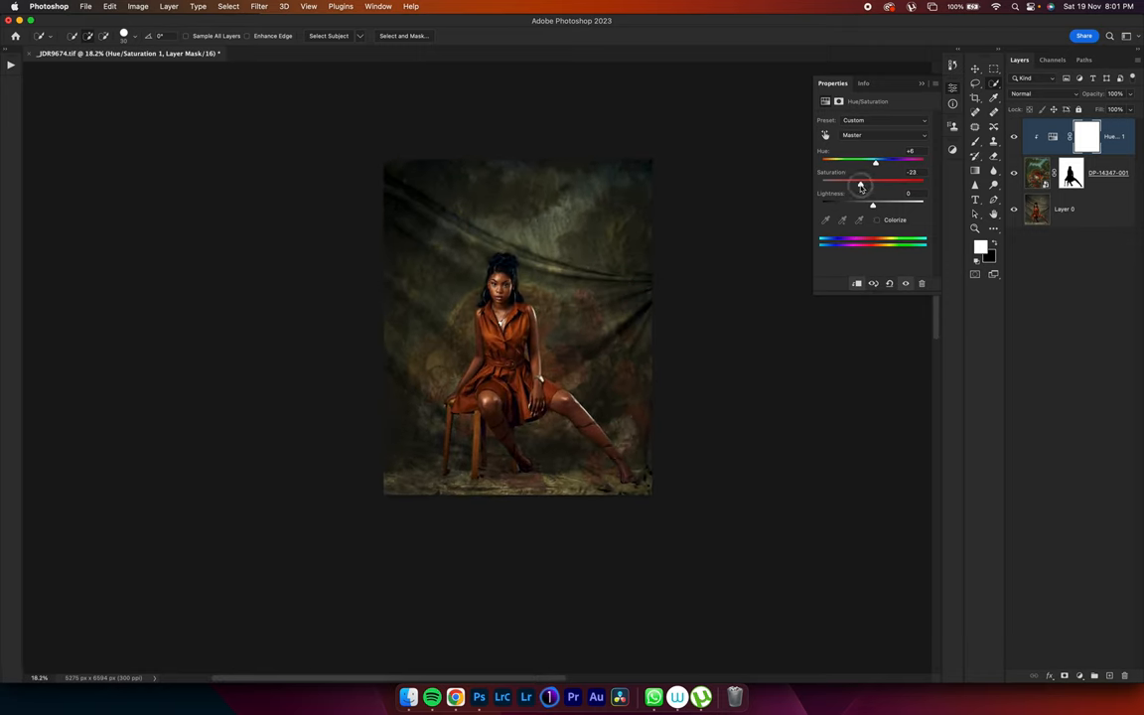
left_click_drag(860, 183, 856, 185)
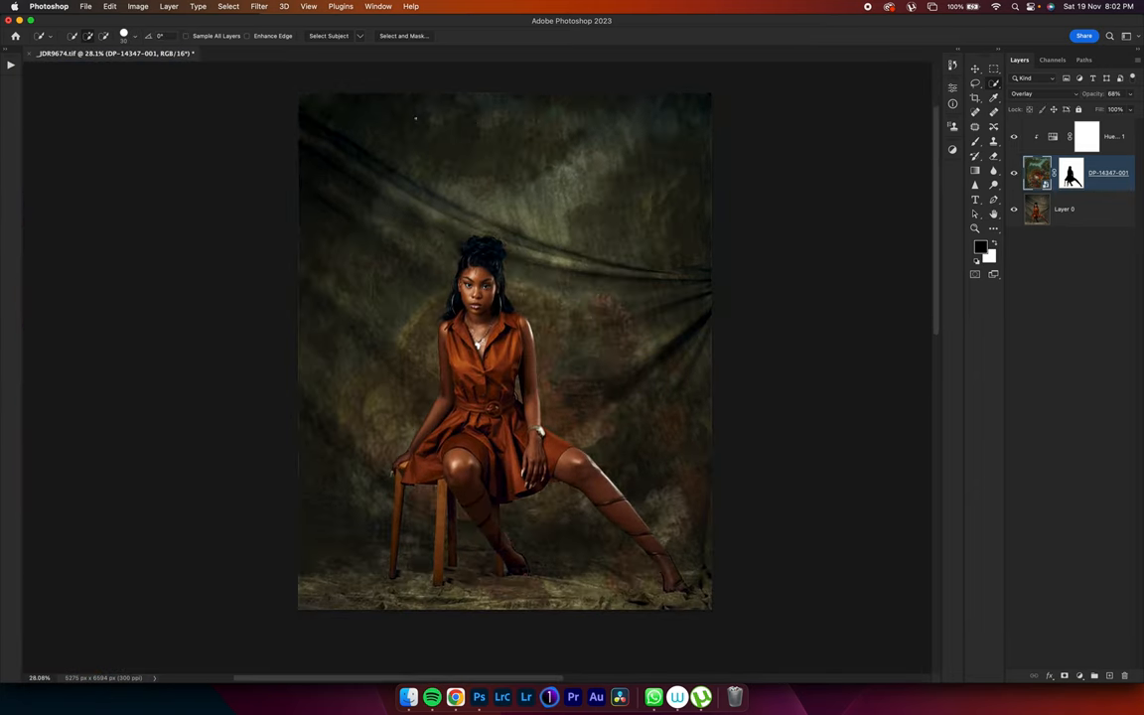
Browse the Filter menu's blur options for the flower painting layer.
left_click(259, 6)
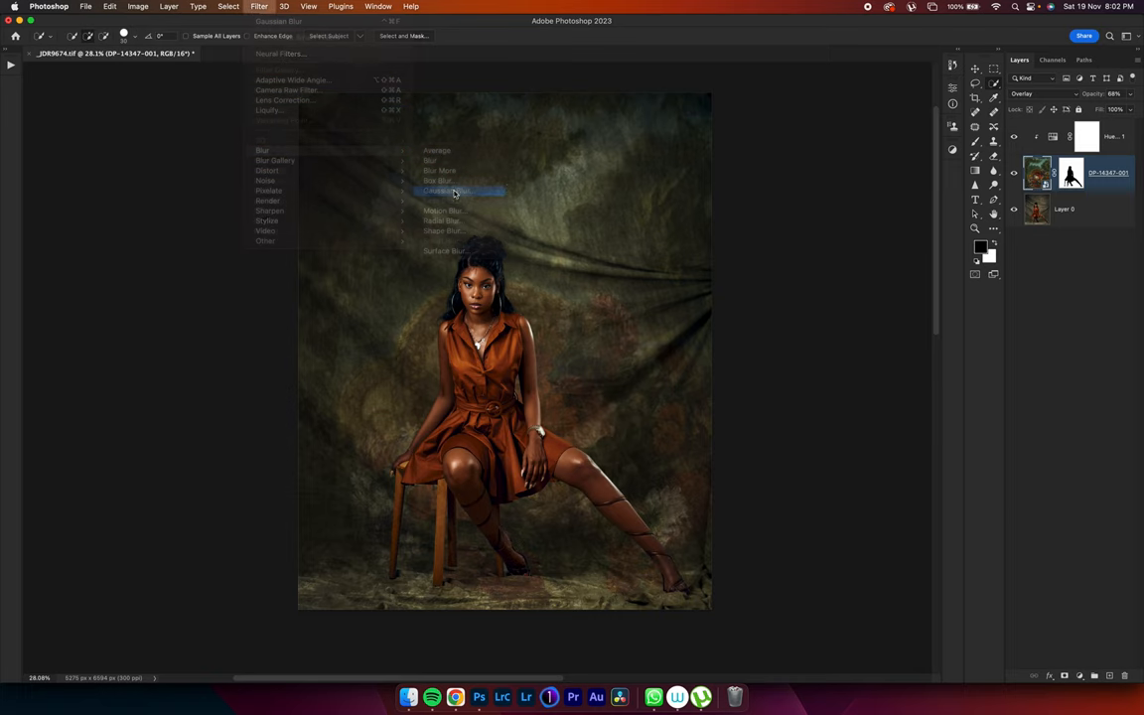
Apply a 5-pixel Gaussian Blur smart filter to the flower painting.
left_click(449, 190)
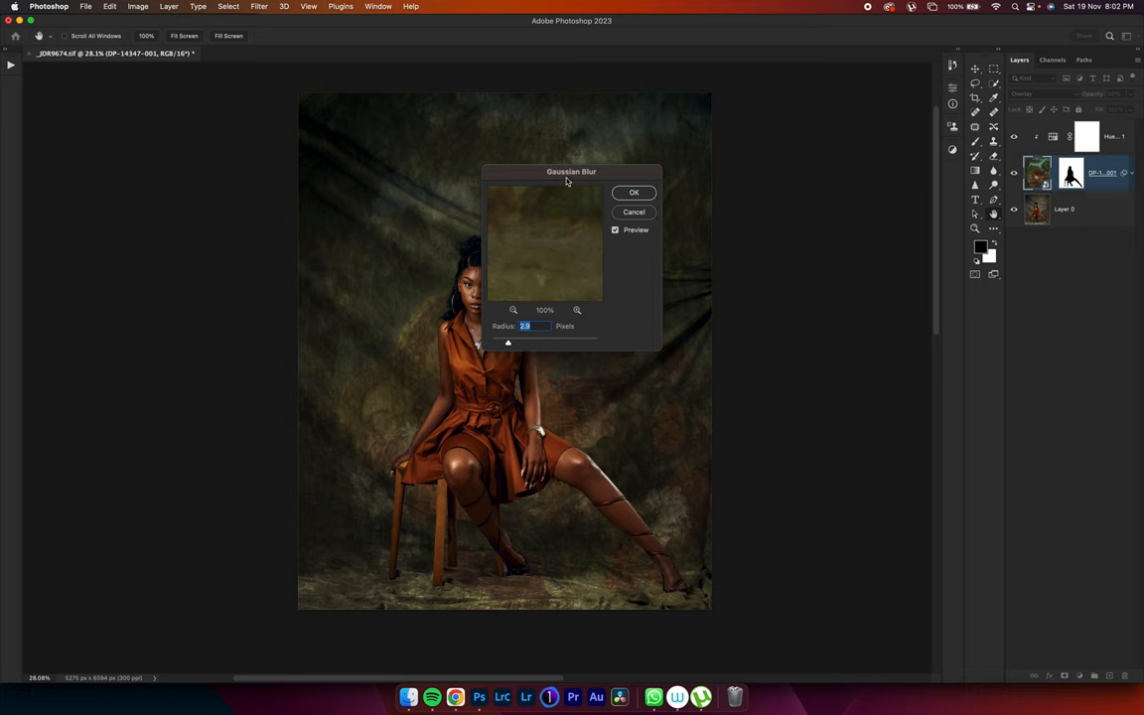
left_click_drag(571, 171, 774, 156)
type("5")
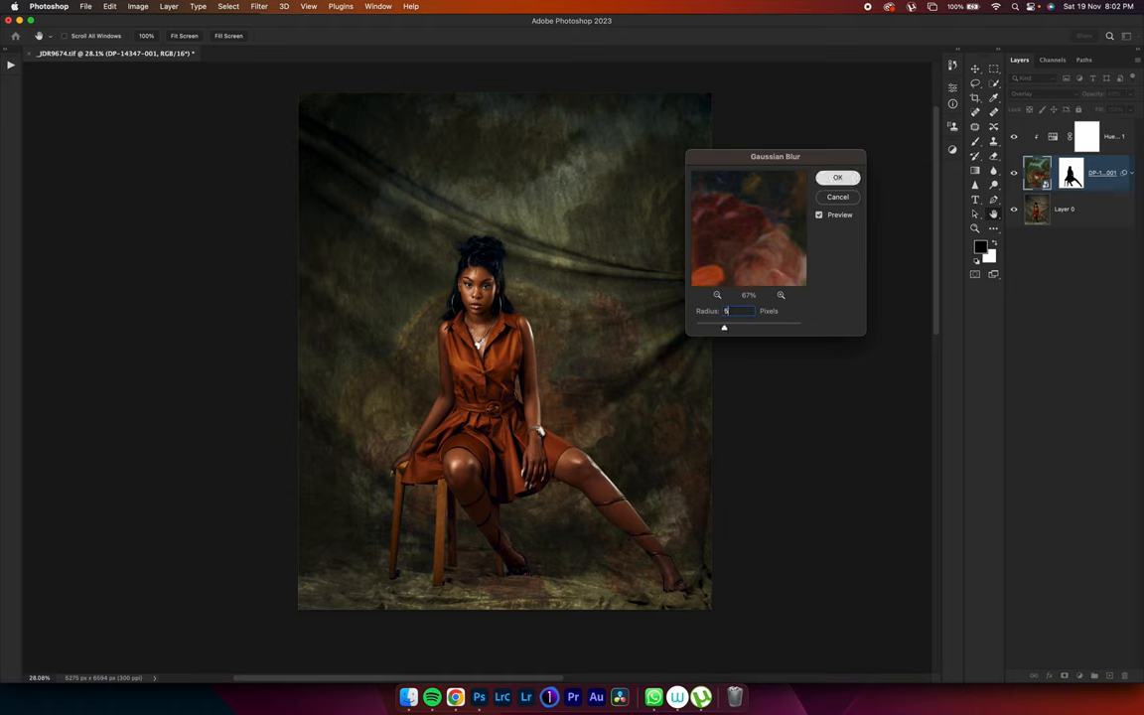
left_click(838, 177)
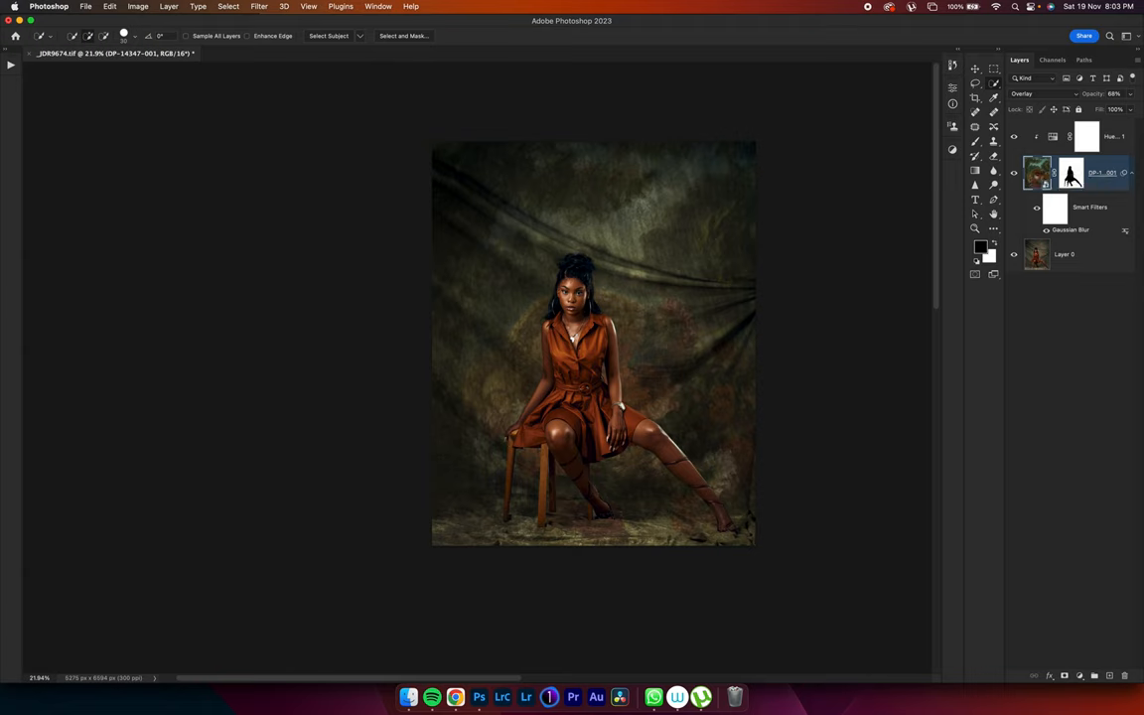
mouse_move(1071, 174)
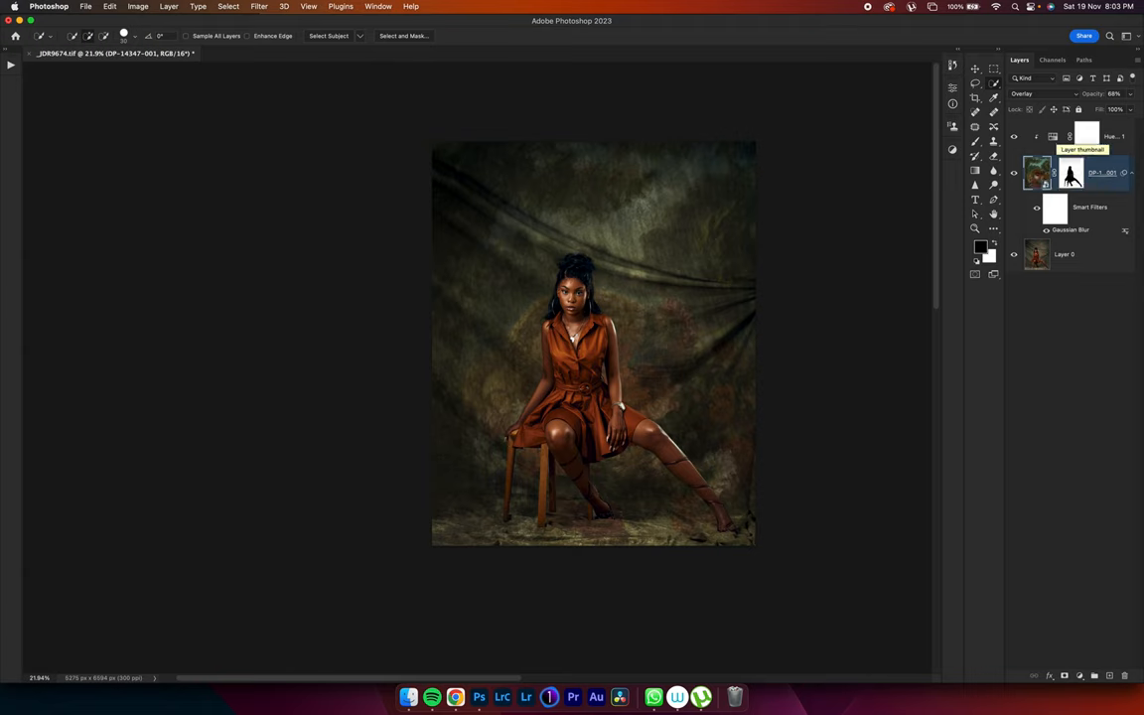
Select the top layer so the new vignette layer lands above everything.
left_click(1087, 136)
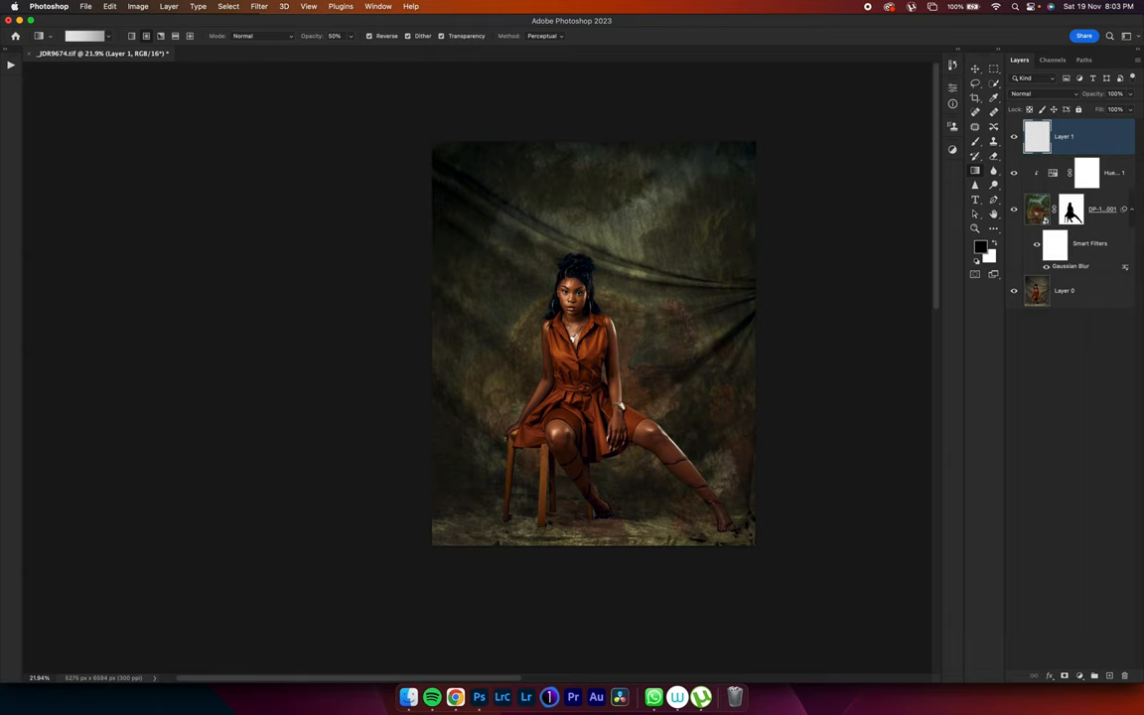
Drag a reversed radial gradient from the centre outward on Layer 1 to darken the edges.
left_click(87, 36)
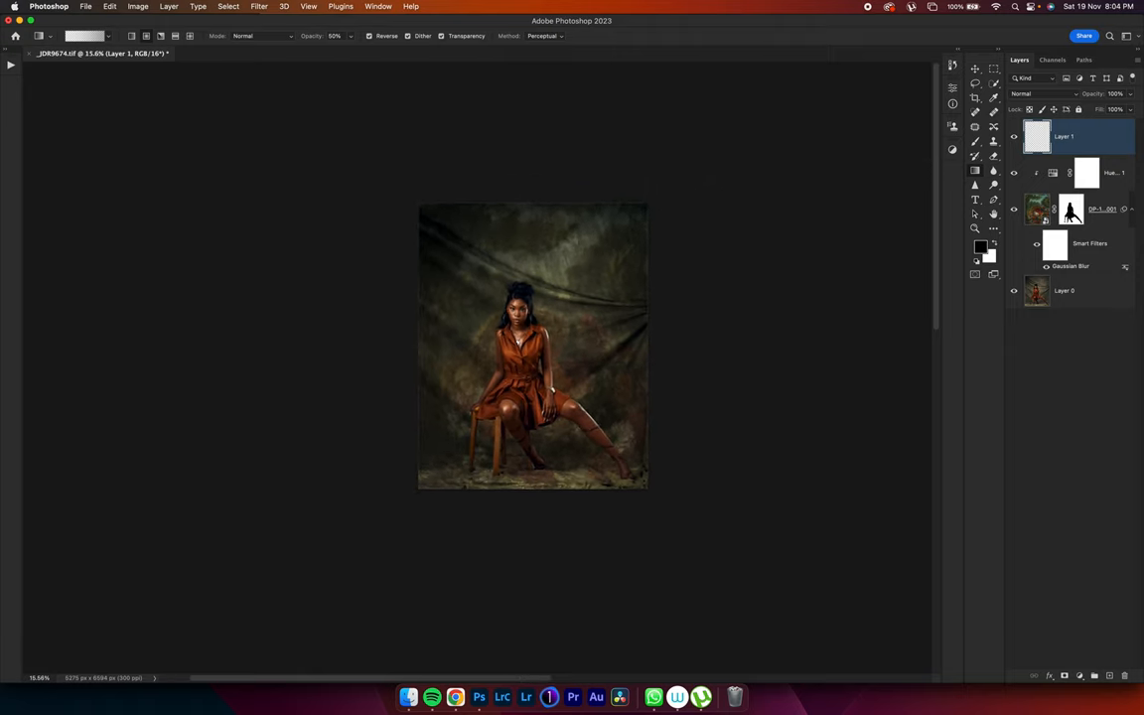
left_click_drag(526, 331, 646, 331)
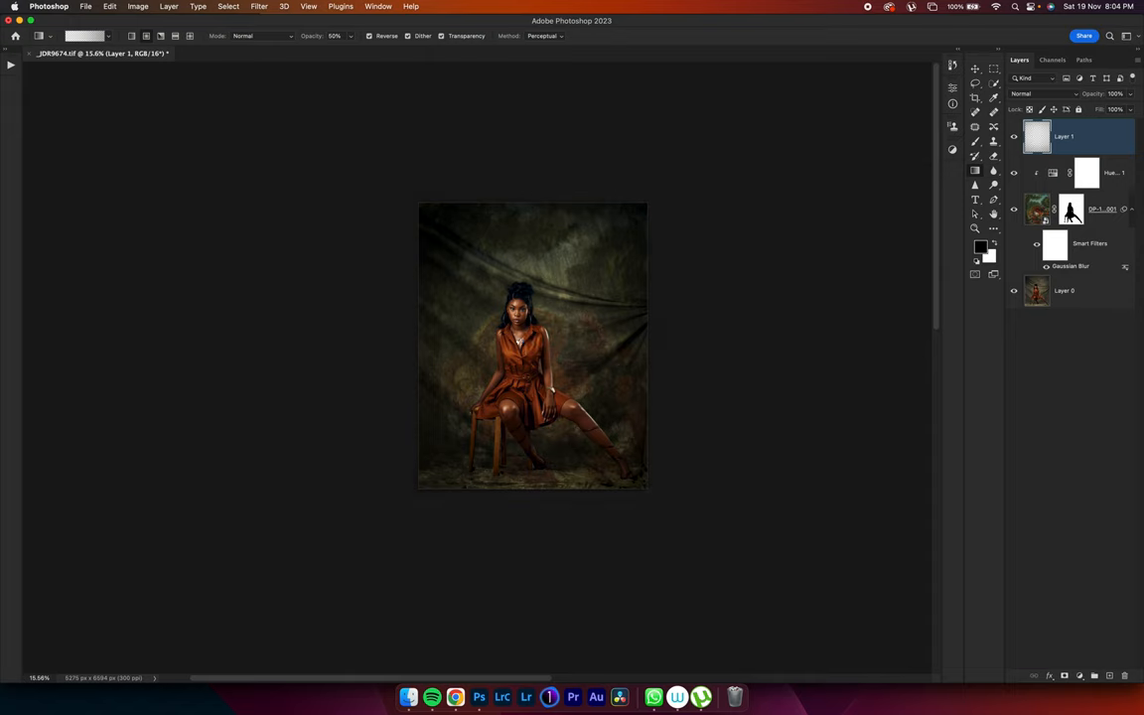
left_click(1042, 93)
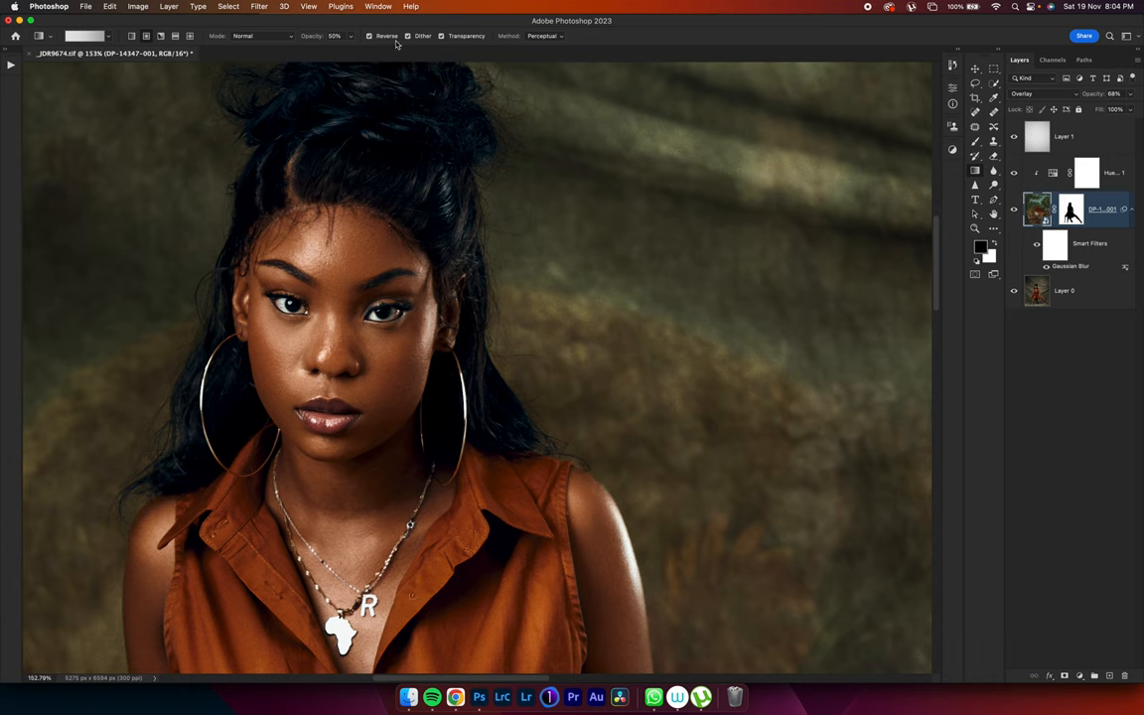
Apply an Add Noise smart filter at 5% amount to the flower painting layer.
left_click(259, 6)
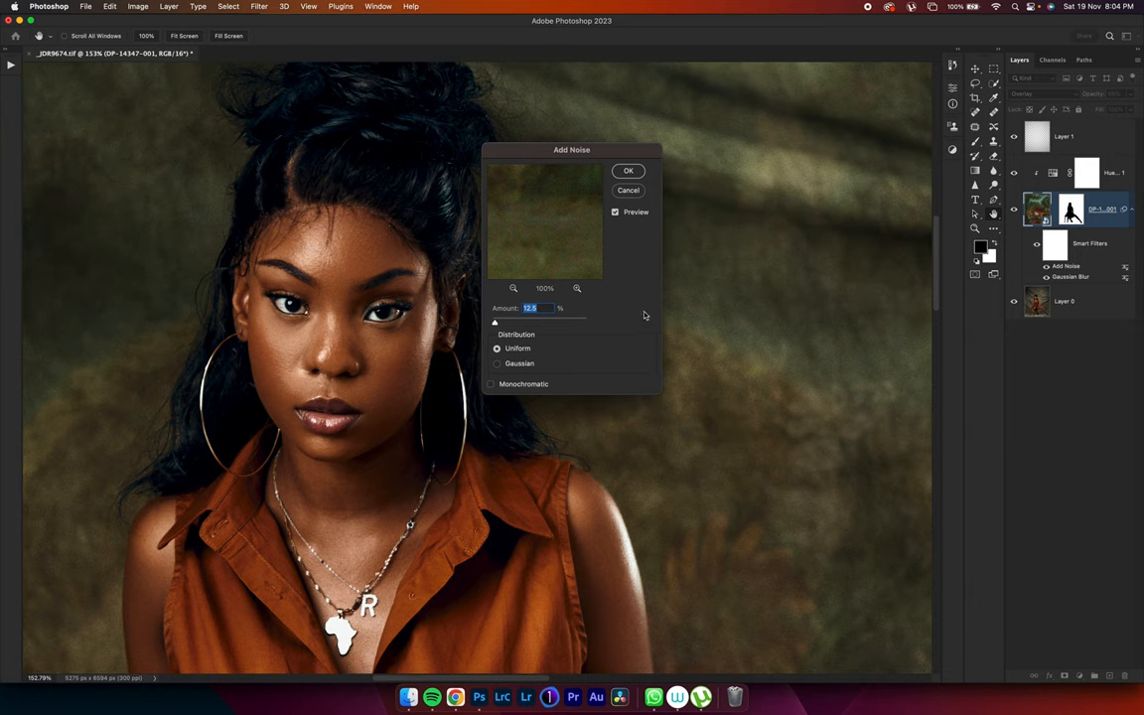
type("1")
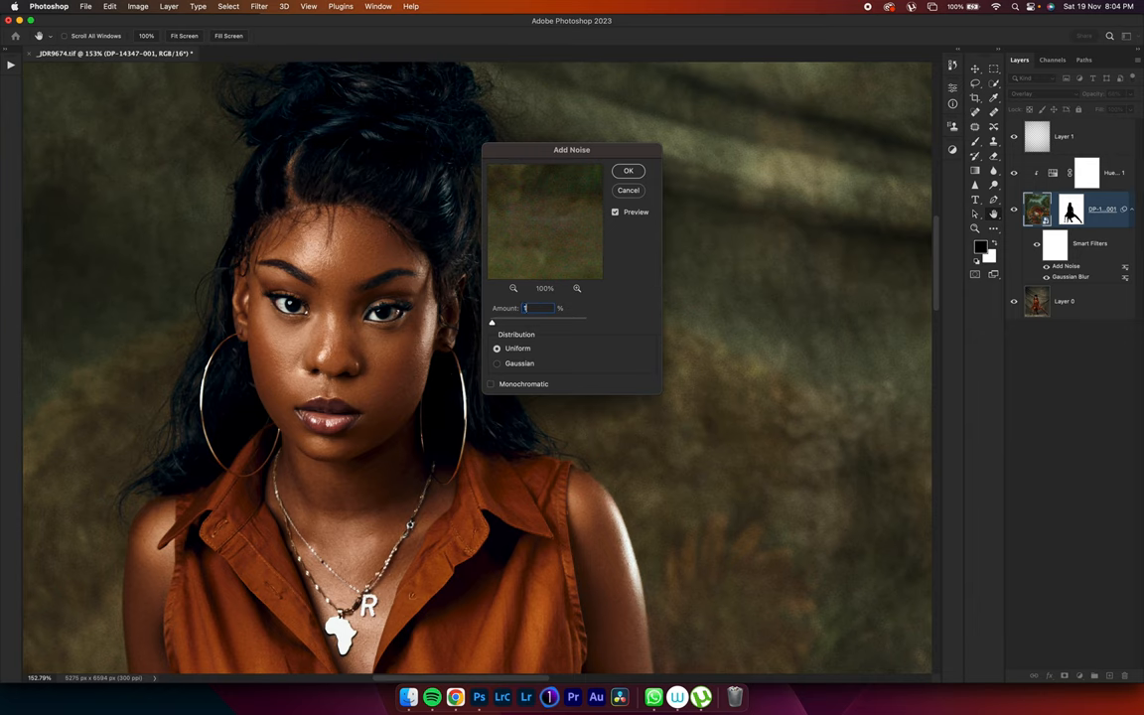
type("5")
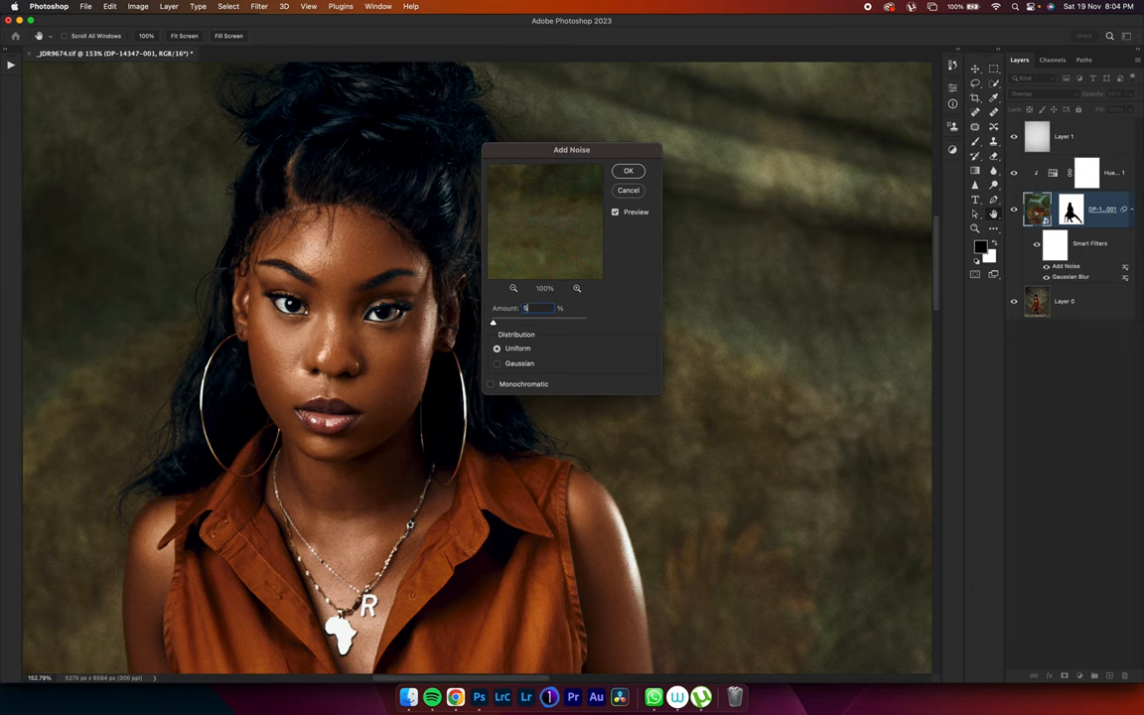
left_click(627, 170)
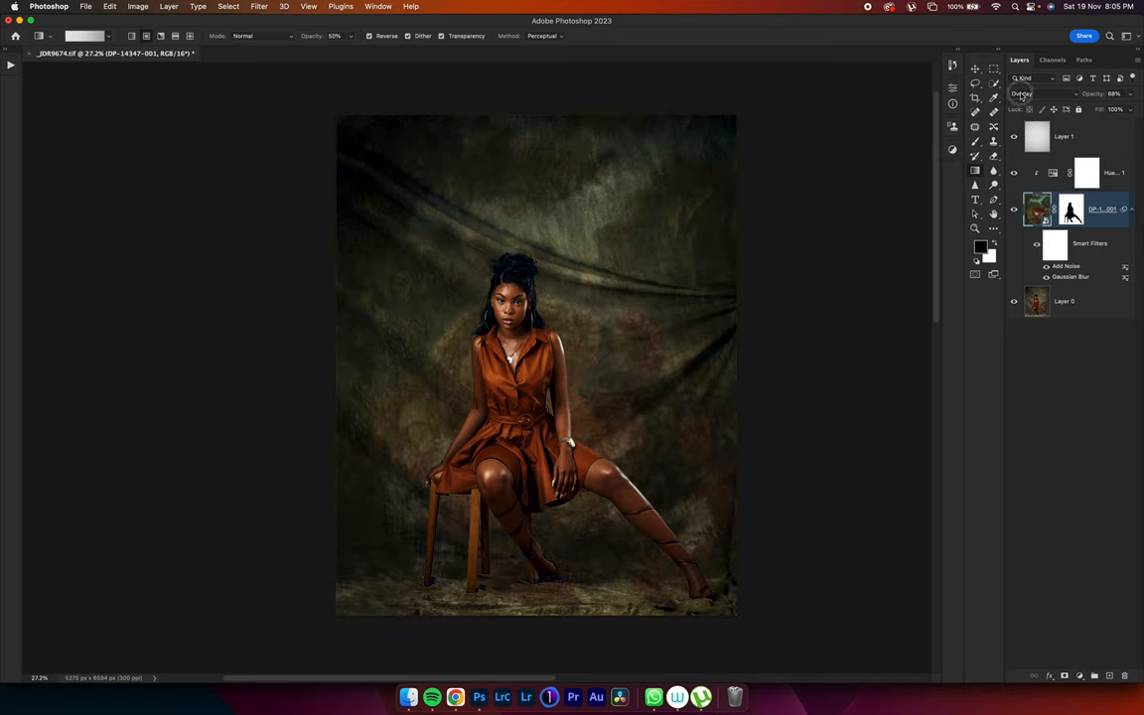
Switch the flower painting layer's blend mode from Overlay to Soft Light.
left_click(1041, 93)
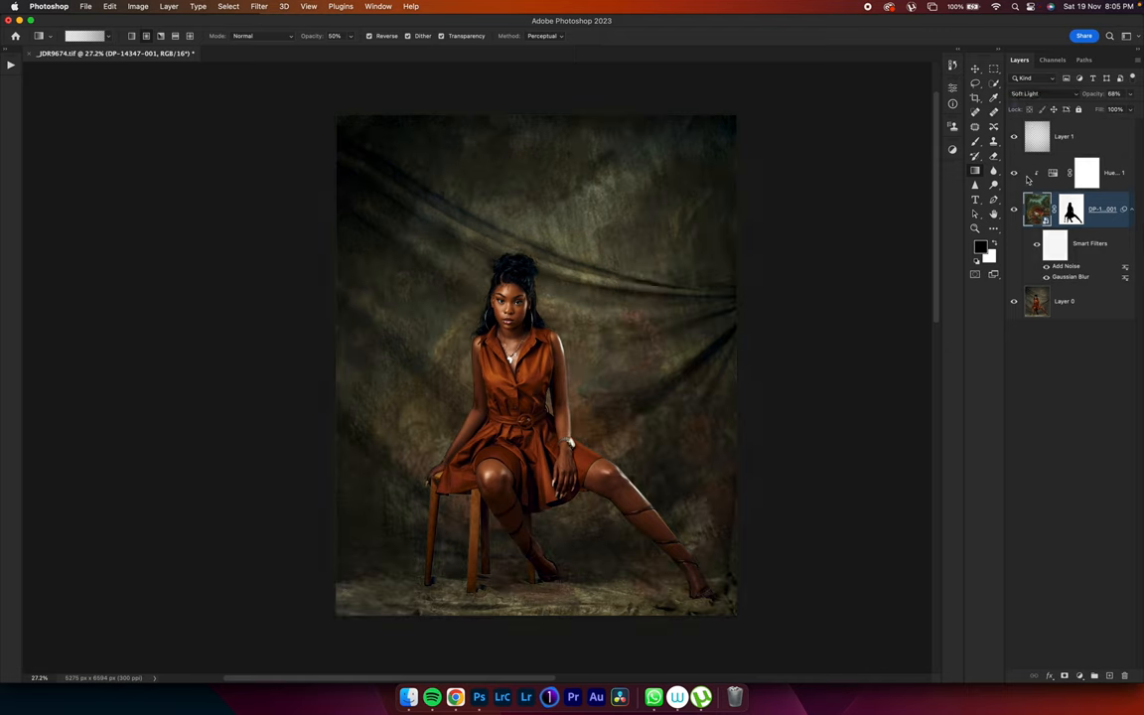